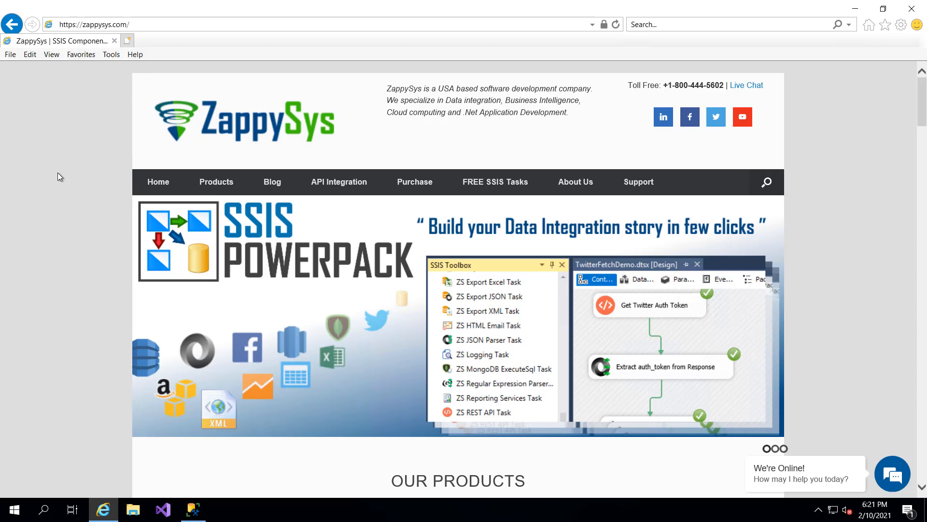
pyautogui.moveTo(142, 168)
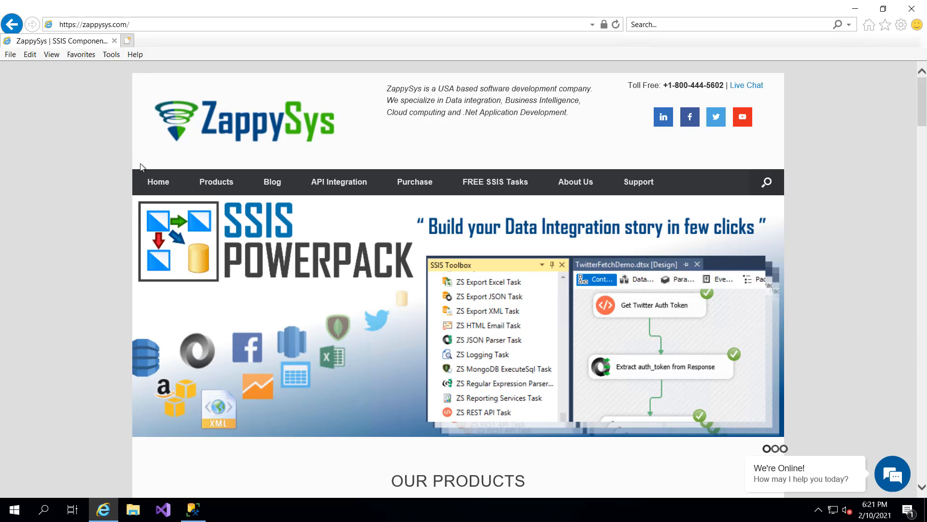
# Browse ZappySys Products to the SSIS PowerPack free trial download
pyautogui.click(216, 182)
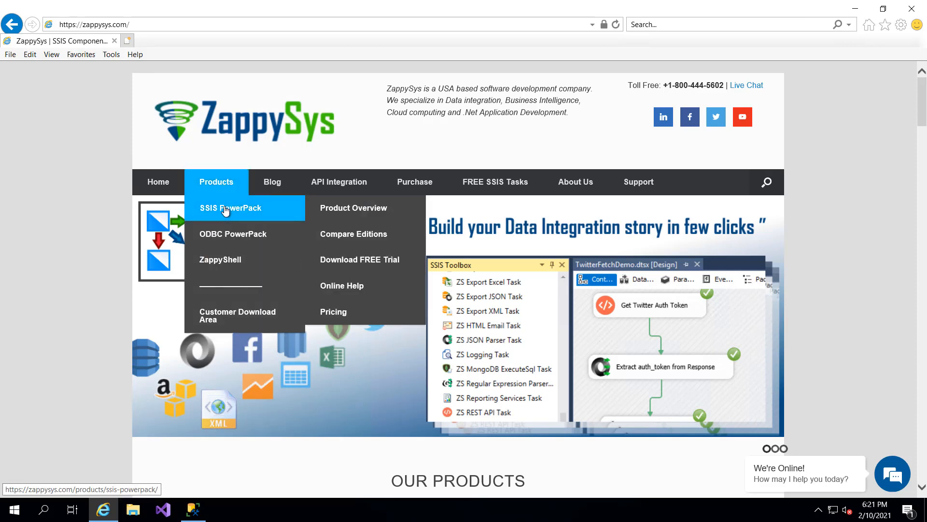
pyautogui.moveTo(363, 259)
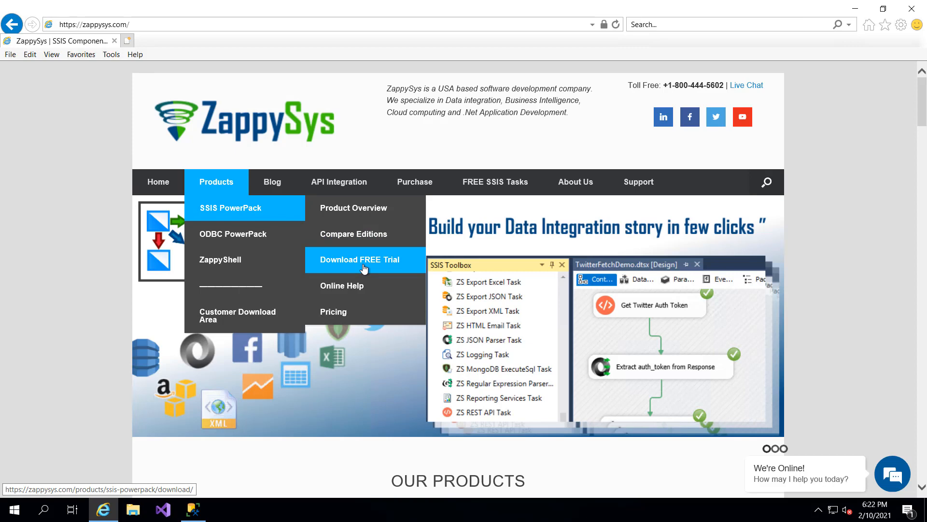
pyautogui.click(192, 509)
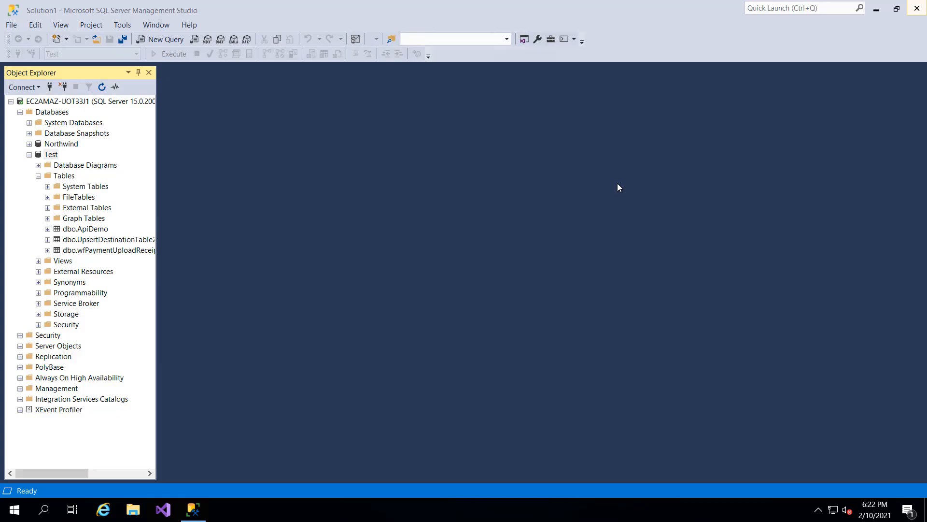
# Create an Integration Services project named ZappySysDemo from the Visual Studio start window
pyautogui.click(162, 509)
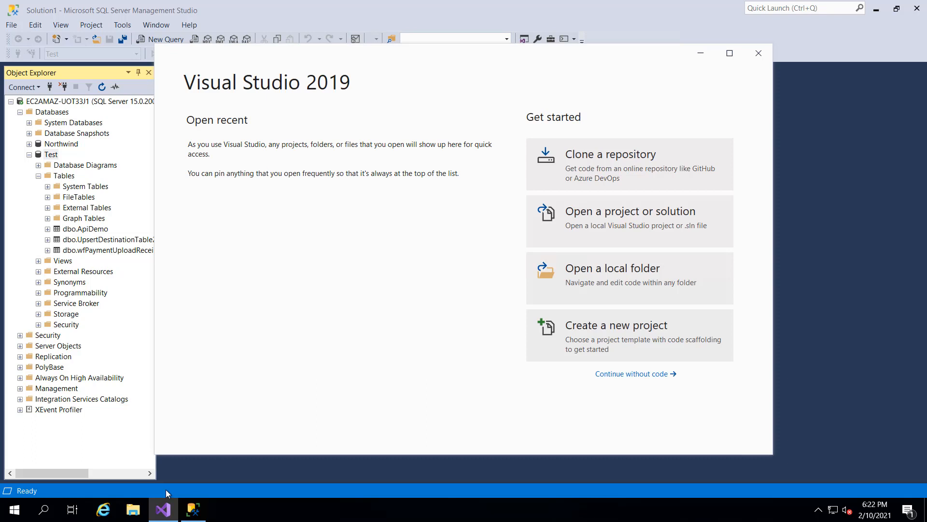
pyautogui.moveTo(597, 337)
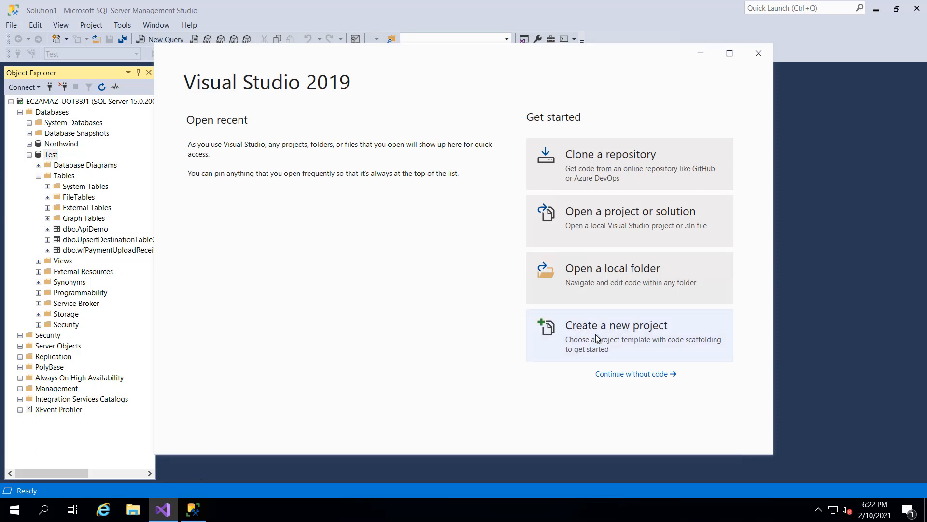
pyautogui.click(617, 324)
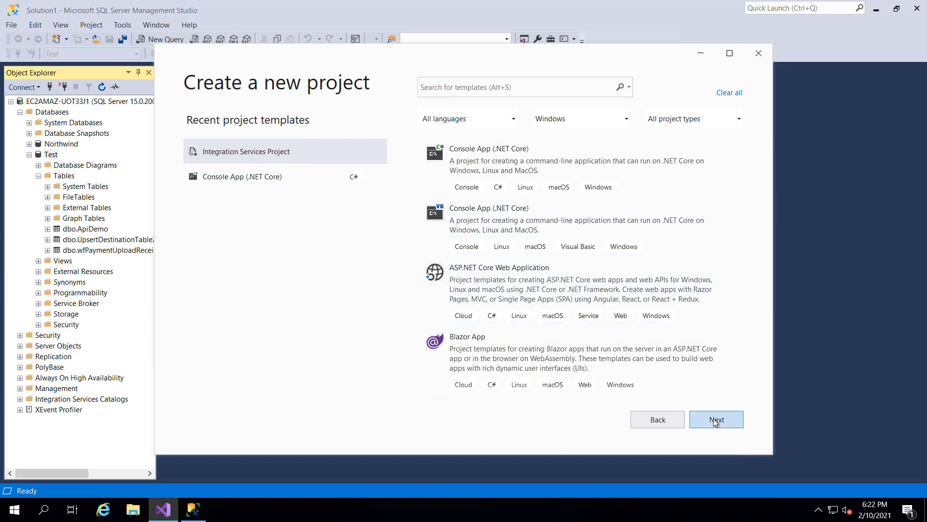
pyautogui.click(716, 419)
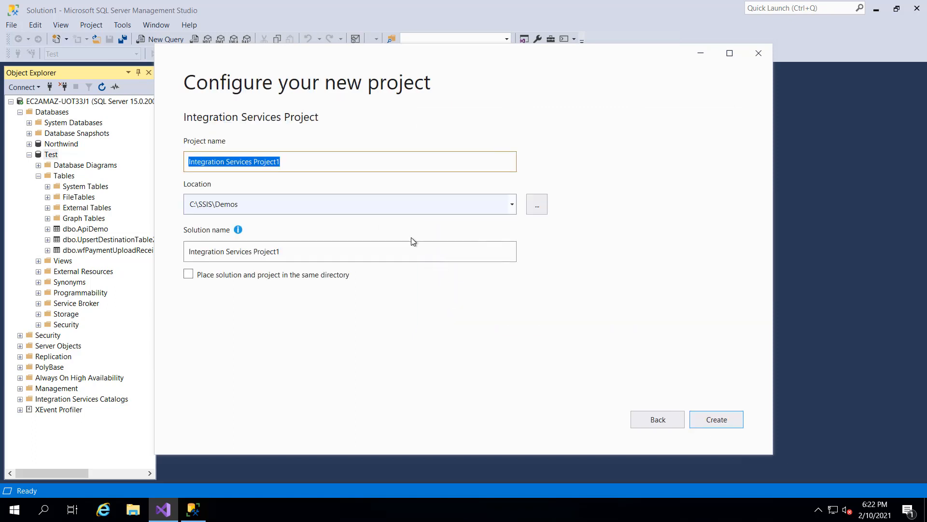
pyautogui.write('ZappySysDemo')
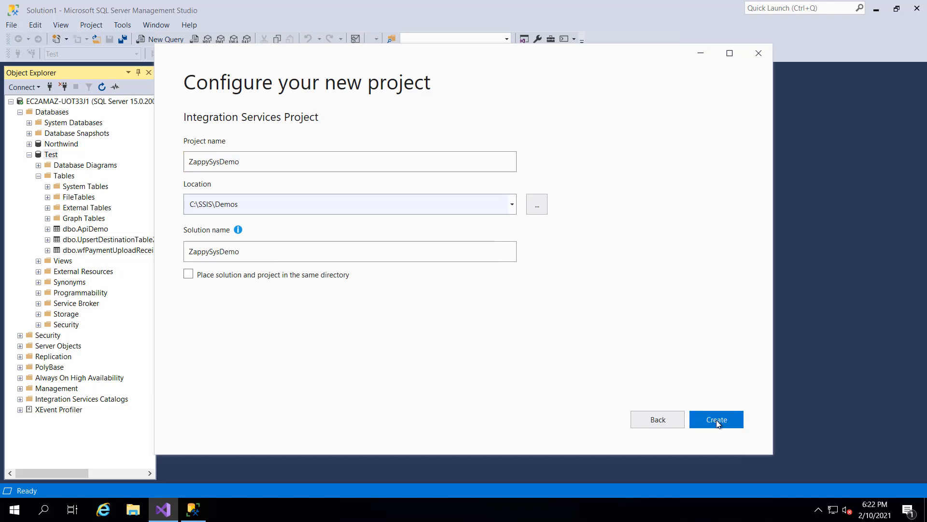
pyautogui.click(715, 419)
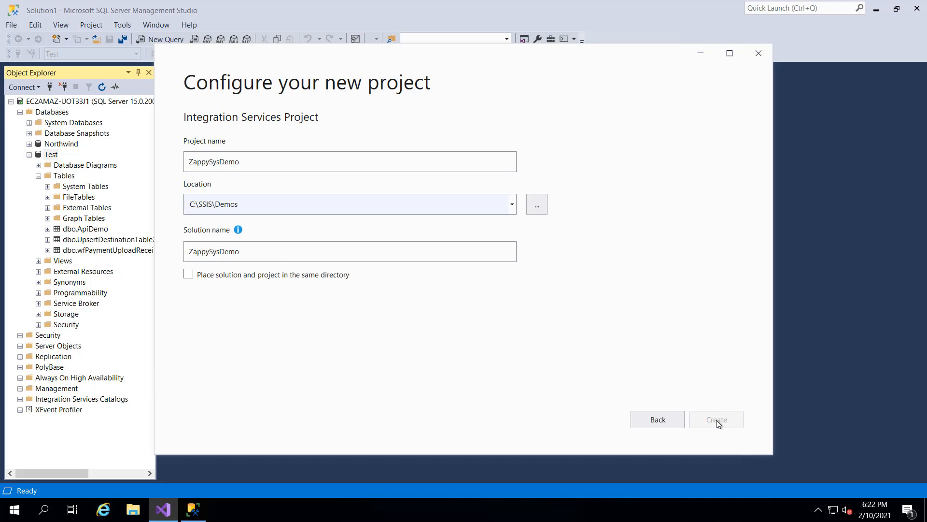
pyautogui.click(716, 419)
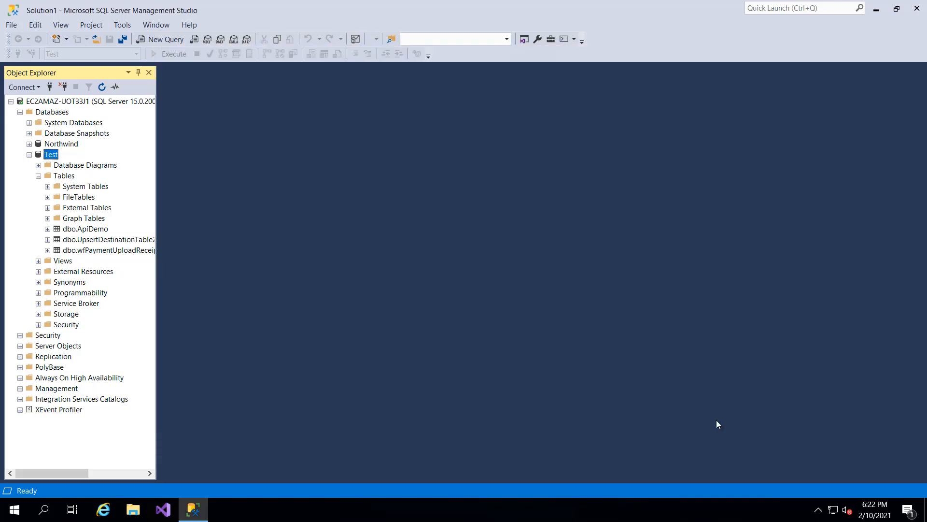
# Review the Package.dtsx control flow and SSIS Toolbox, then show the empty data flow
pyautogui.click(162, 509)
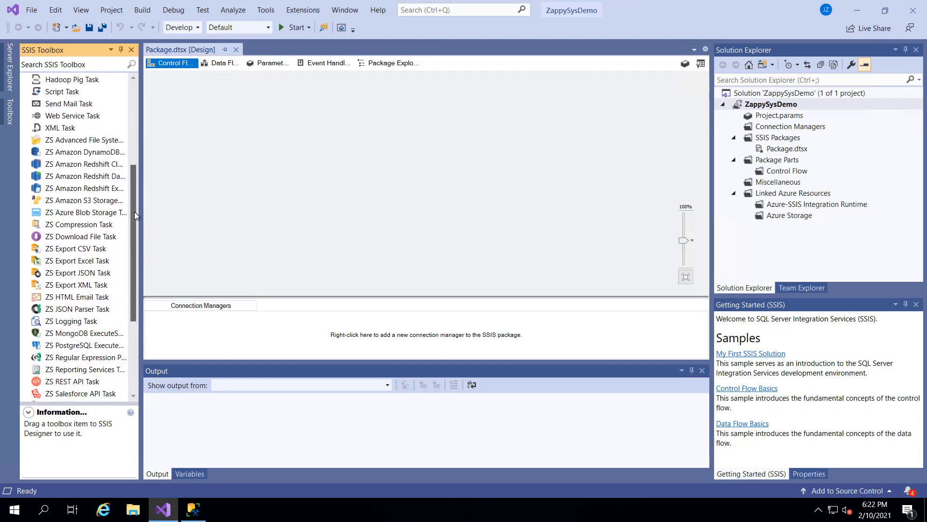
pyautogui.scroll(-3)
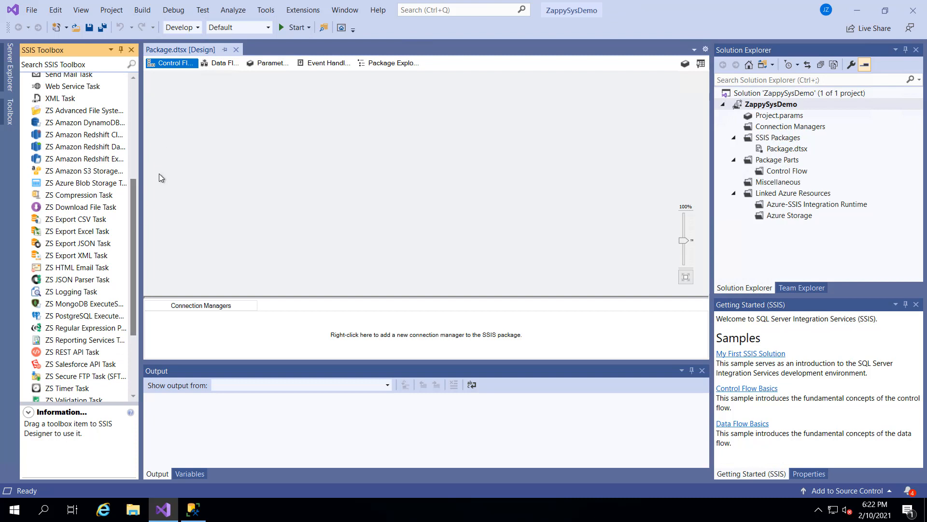
pyautogui.moveTo(176, 63)
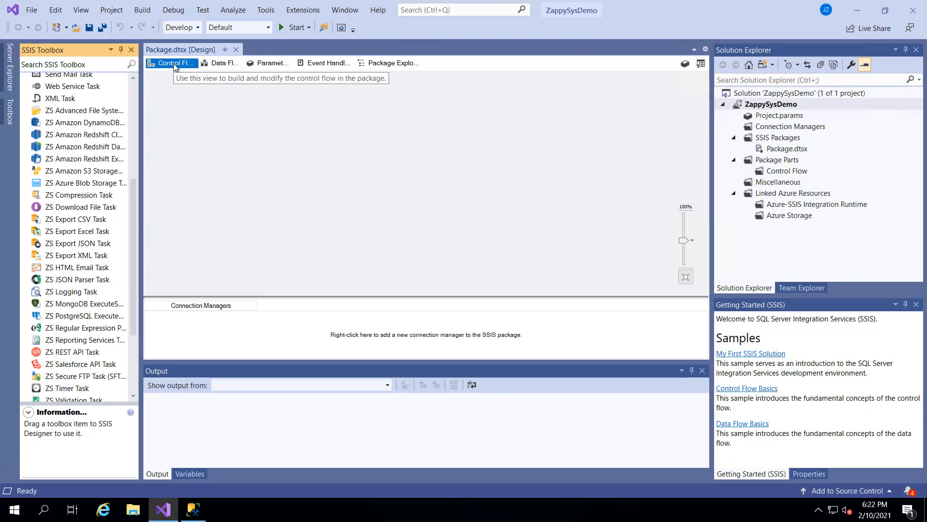
pyautogui.click(222, 63)
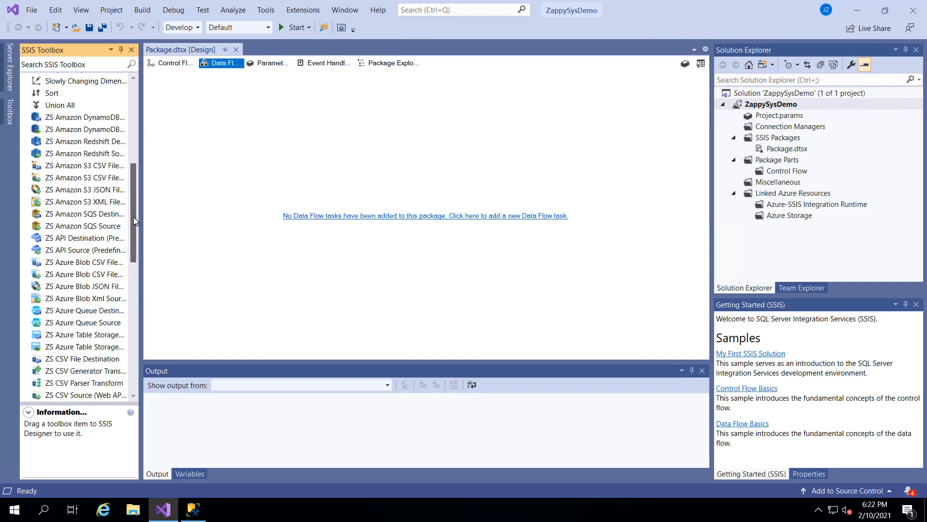
pyautogui.scroll(-3)
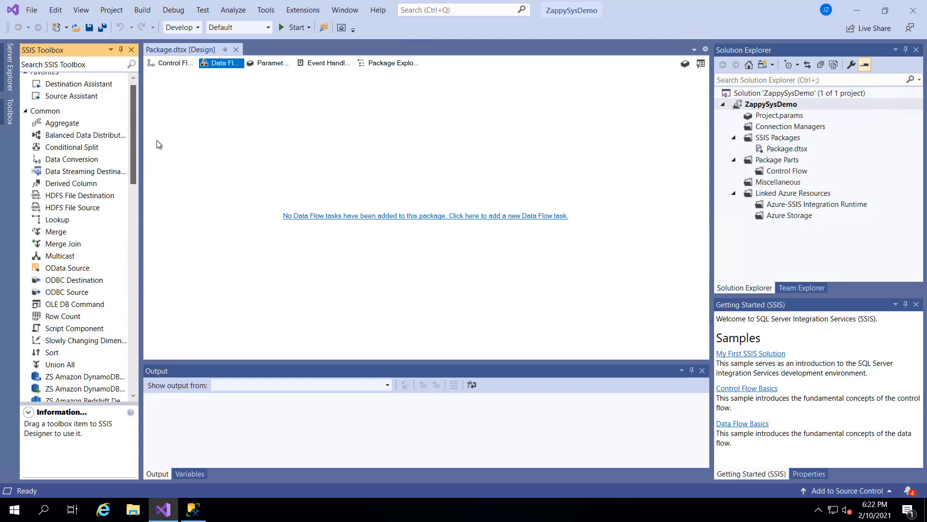
# Add a Data Flow Task and place a ZS PostgreSQL Source on its data flow canvas
pyautogui.click(173, 62)
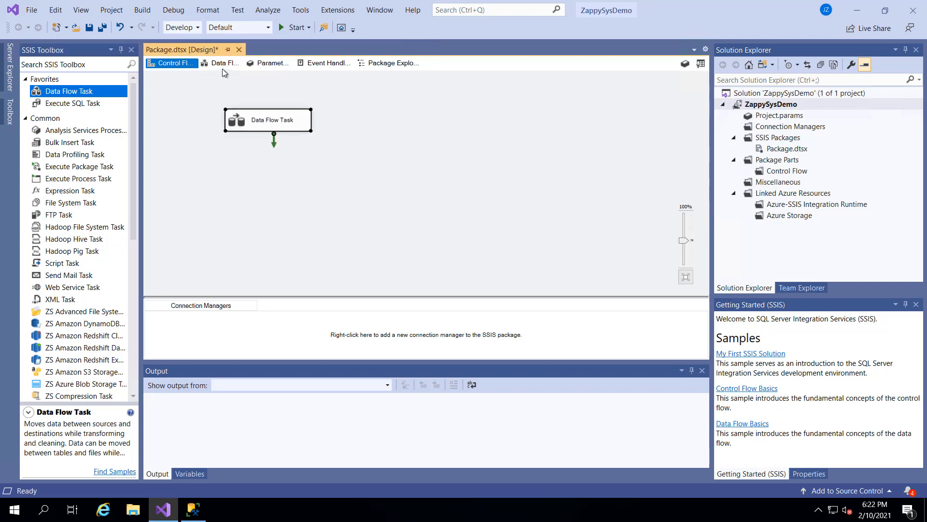
pyautogui.click(222, 62)
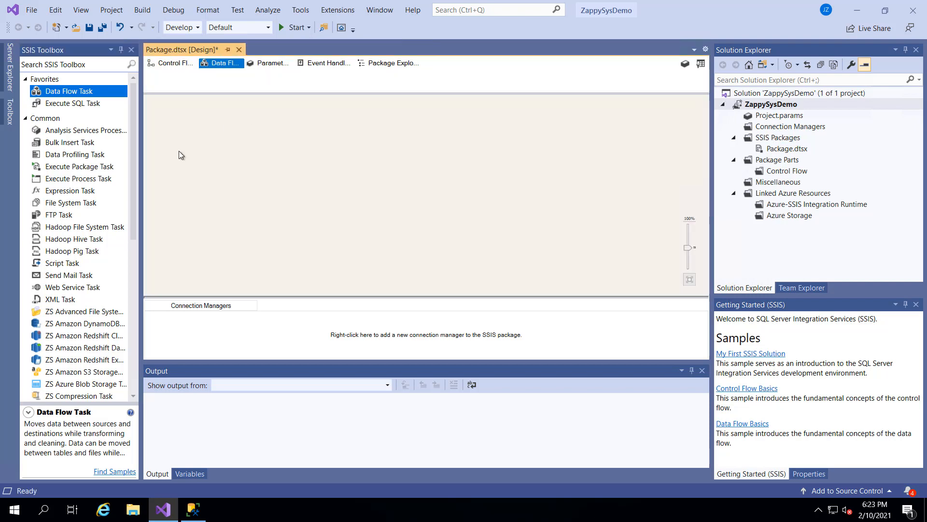
pyautogui.scroll(-3)
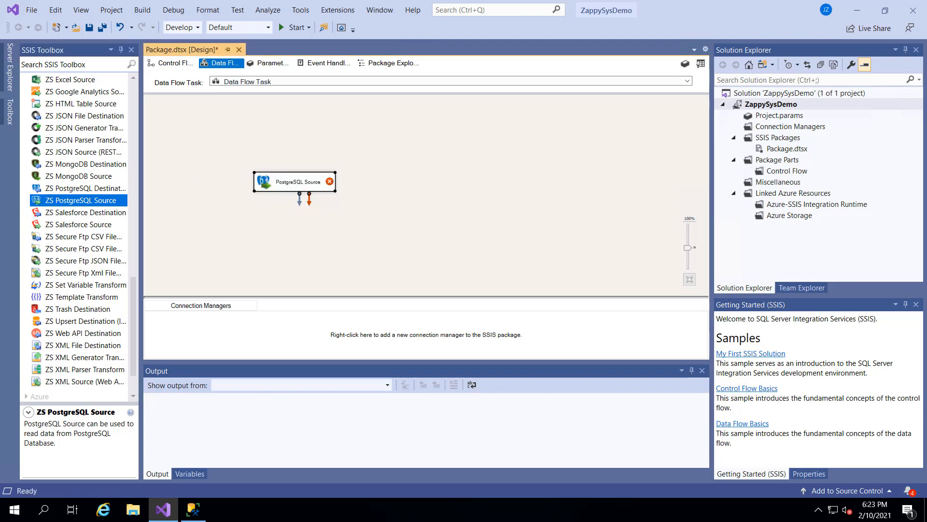
pyautogui.moveTo(287, 181)
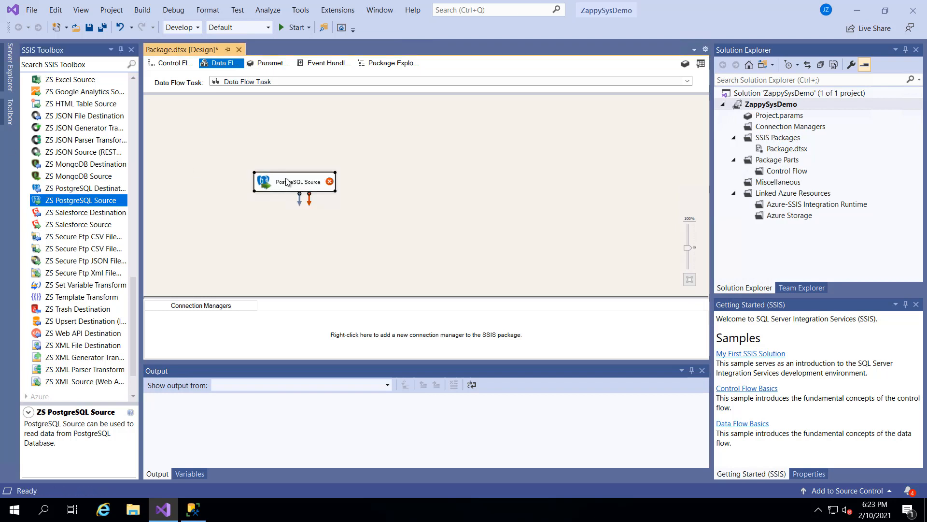
# Bring up the PostgreSQL Source editor and start a new connection from Select Connection
pyautogui.doubleClick(293, 181)
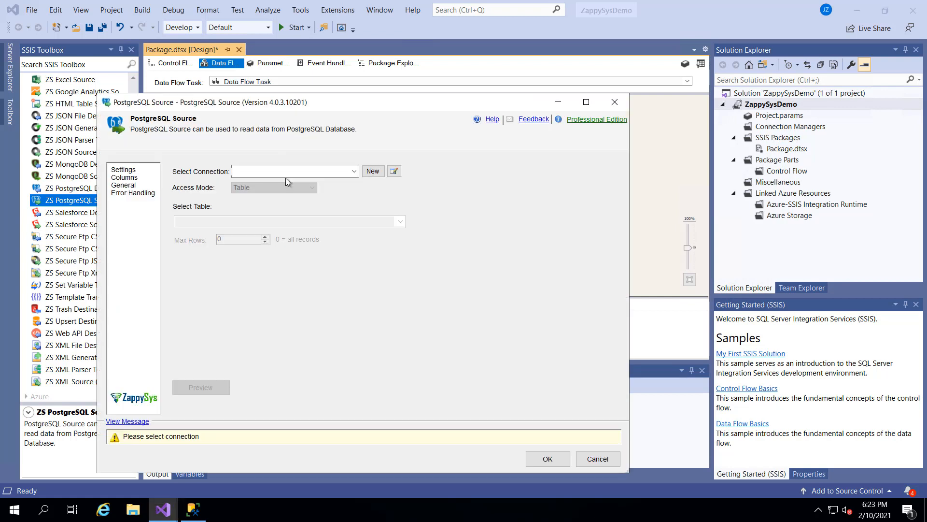
pyautogui.click(354, 171)
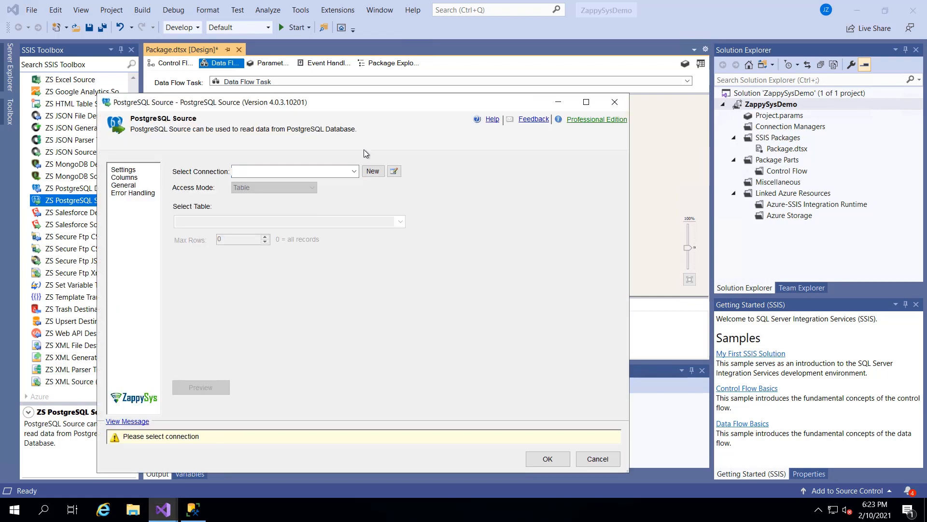
pyautogui.click(373, 171)
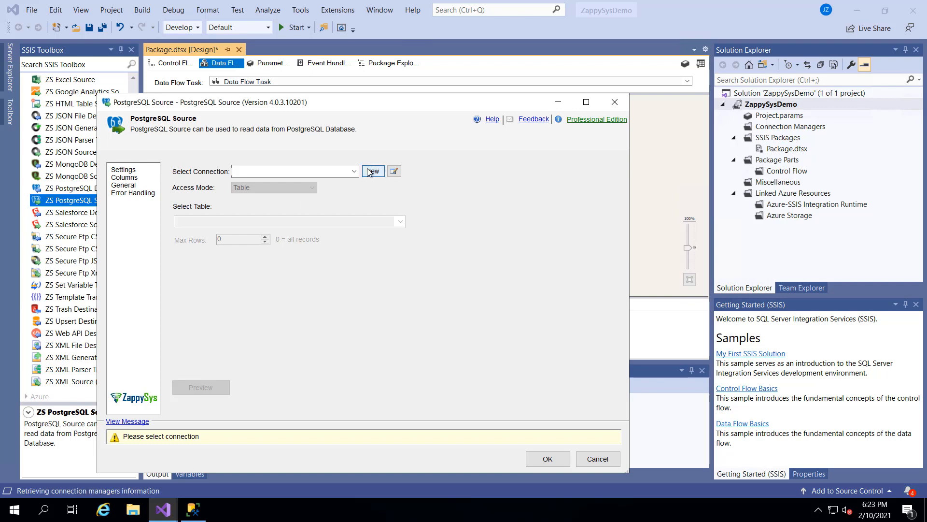
# Define the PostgreSQL connection with host us-east-1.rds.amazonaws.com, user zappyadmin, password and SSL enabled
pyautogui.click(373, 171)
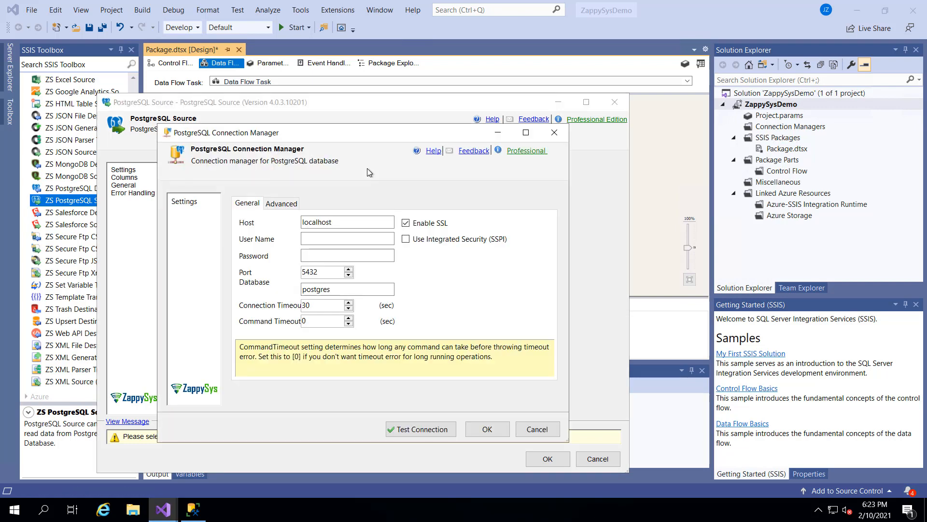
pyautogui.write('us-east-1.rds.amazonaws.com')
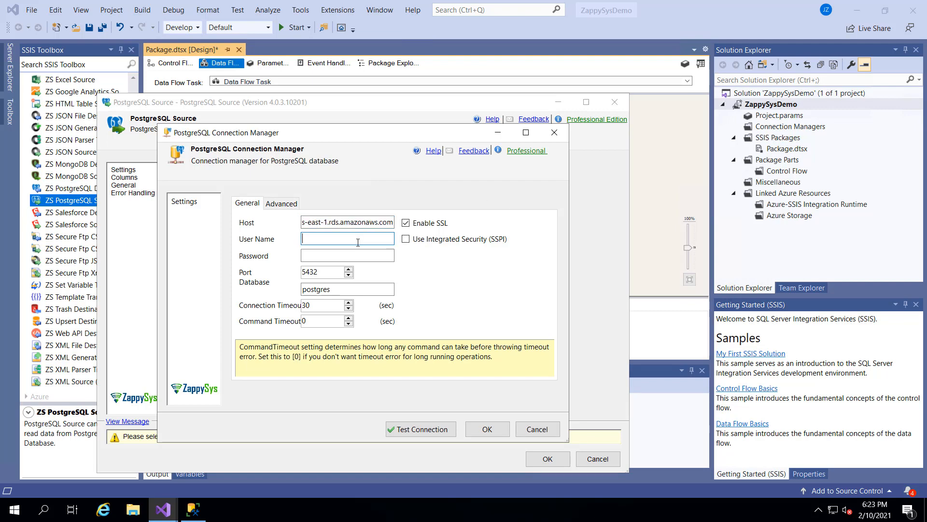
pyautogui.write('zappyadmin')
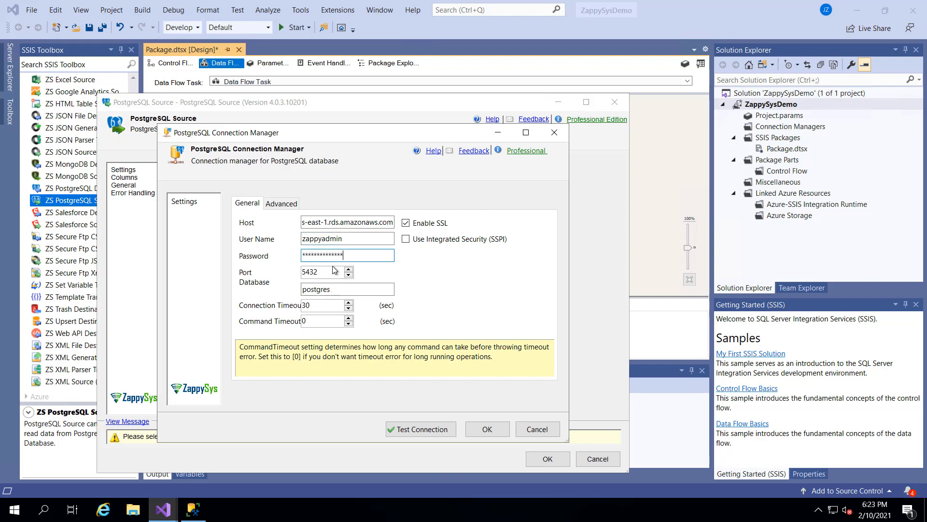
pyautogui.click(347, 289)
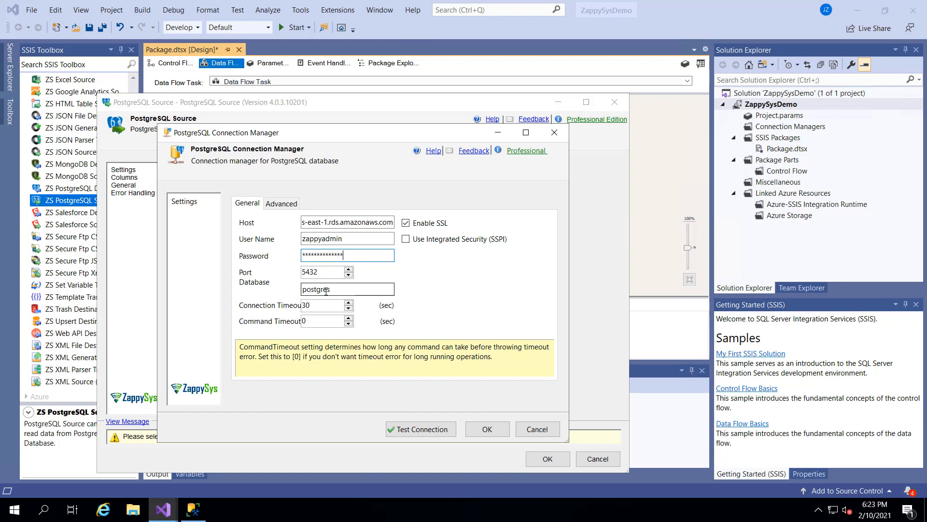
pyautogui.click(406, 223)
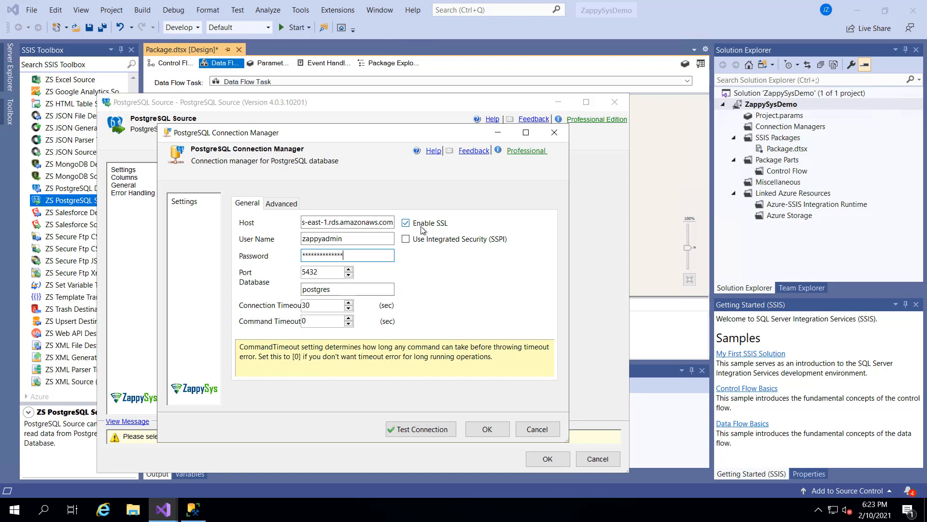
pyautogui.moveTo(435, 232)
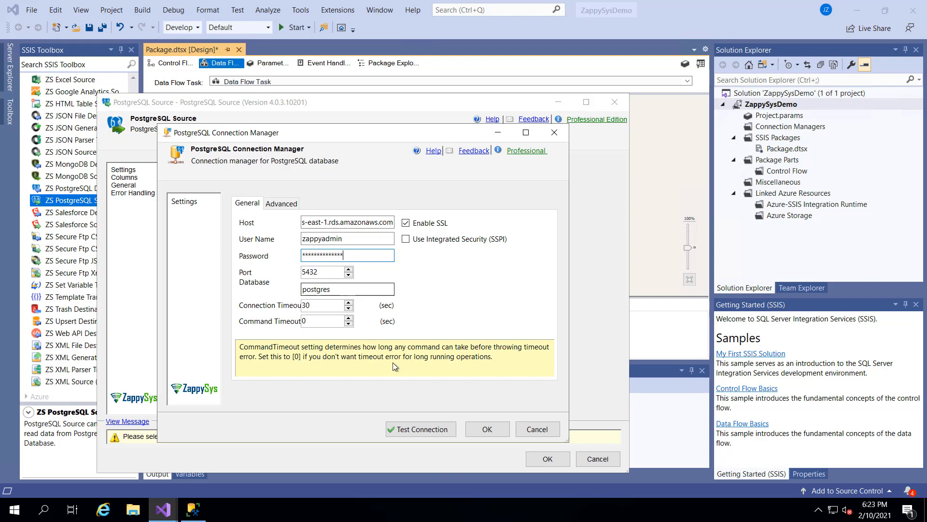
pyautogui.click(420, 428)
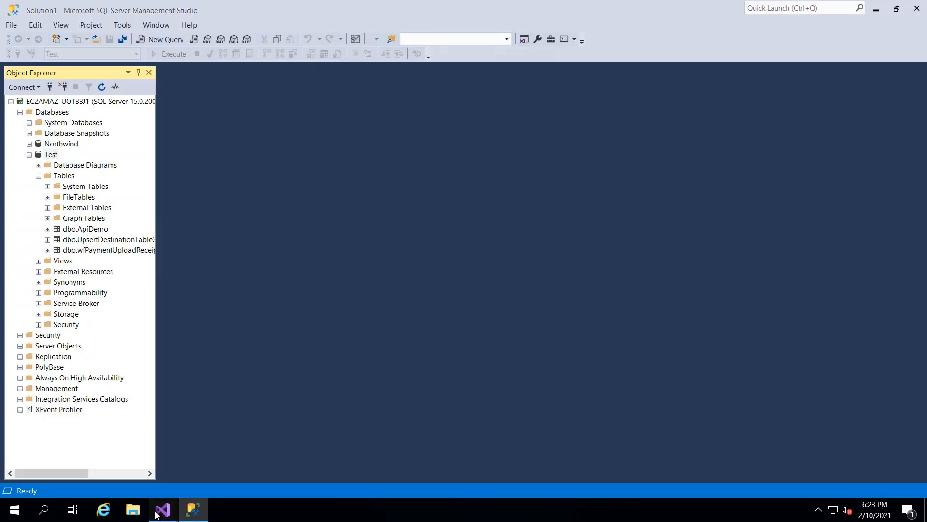
# Keep Table access mode and list the PostgreSQL tables available to the source
pyautogui.click(163, 509)
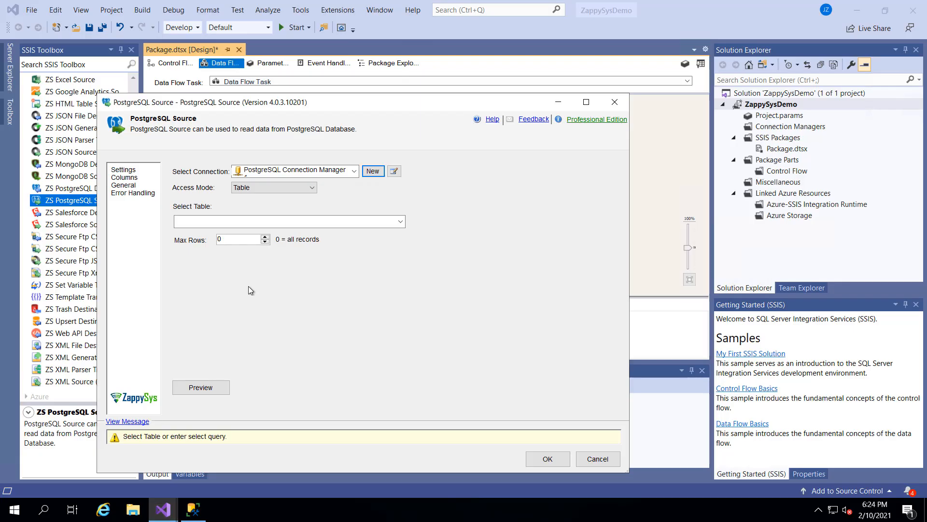
pyautogui.moveTo(324, 200)
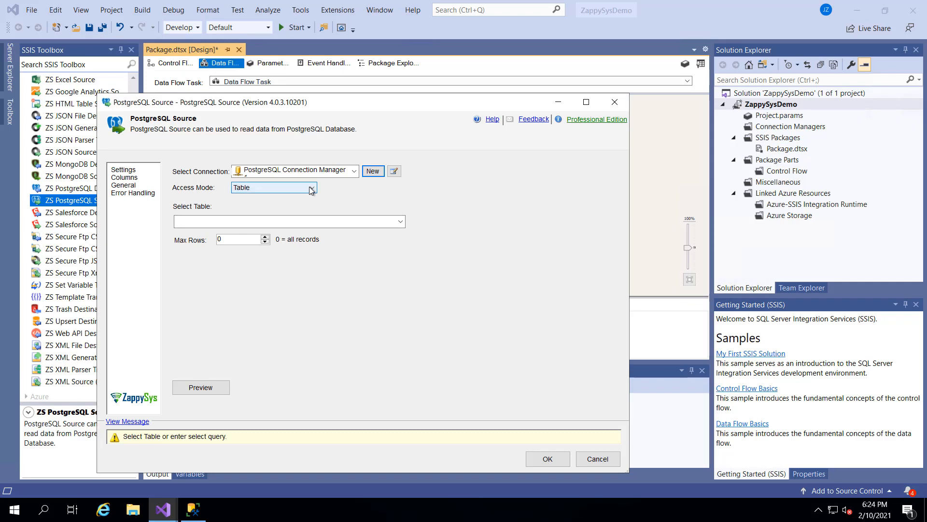
pyautogui.click(312, 188)
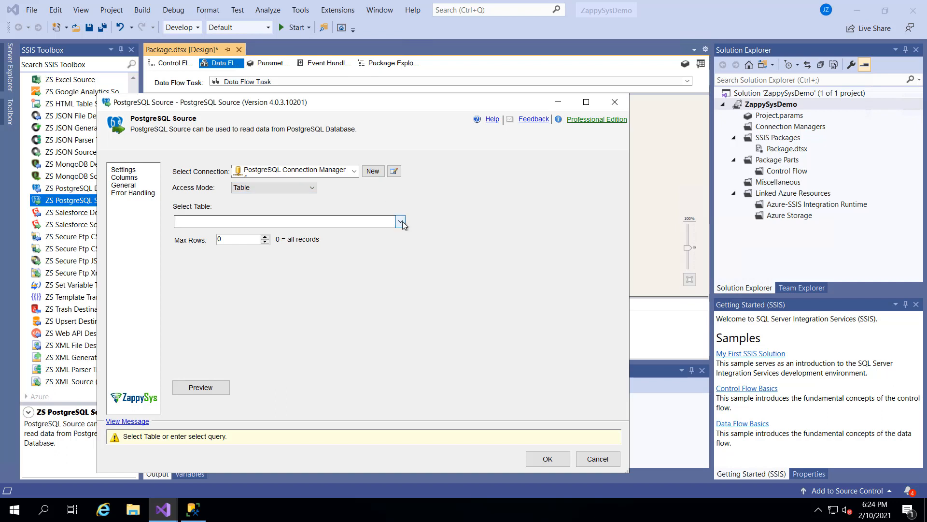
pyautogui.click(400, 221)
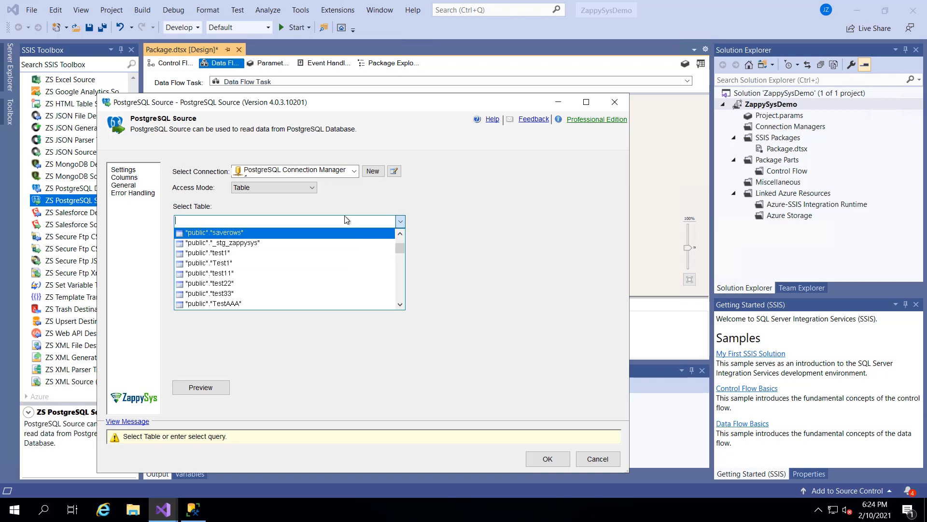
pyautogui.scroll(-3)
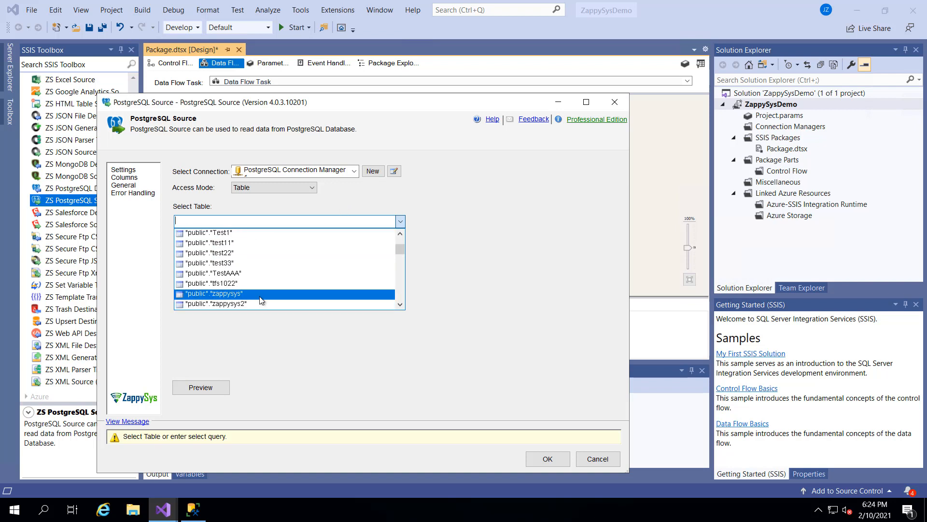
# Select "public"."zappysys" and preview its four order rows
pyautogui.click(201, 387)
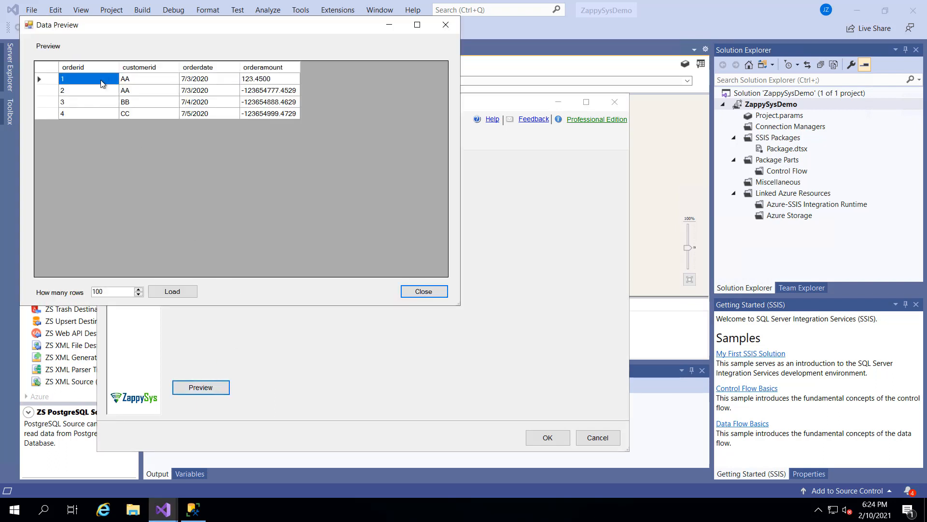
pyautogui.moveTo(154, 100)
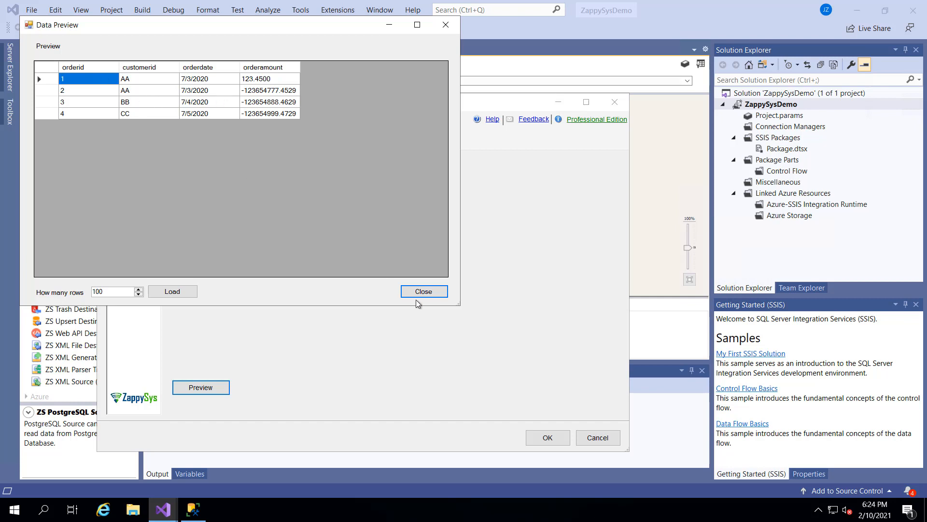
pyautogui.click(423, 290)
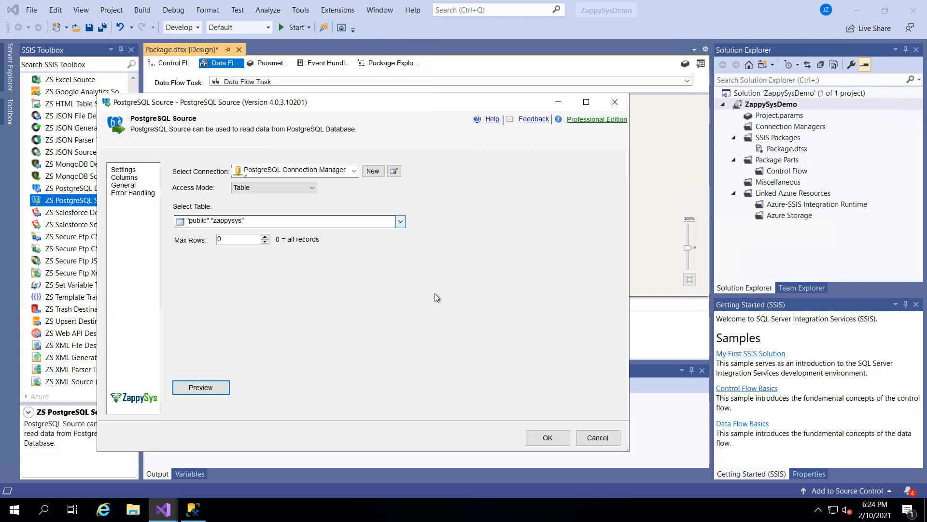
# Switch to Query mode with where customerid = 'AA' and preview the two matching rows
pyautogui.click(273, 187)
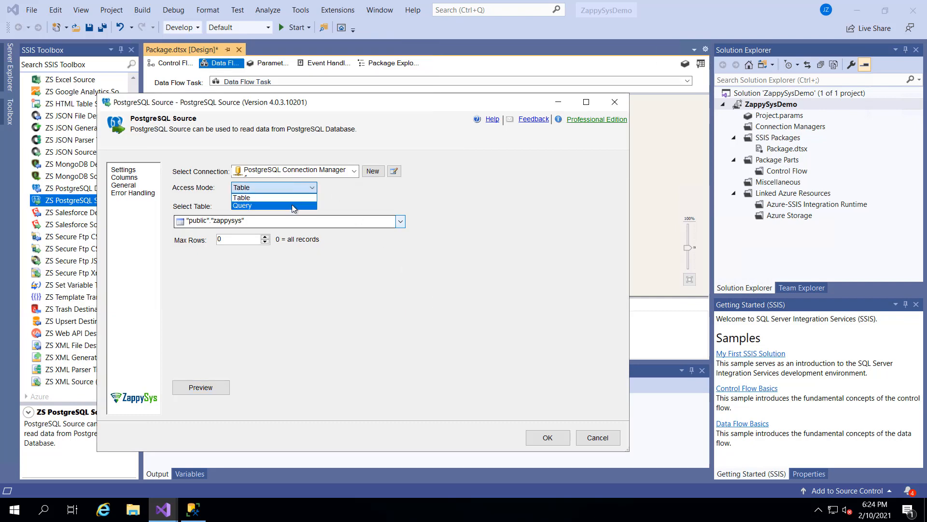
pyautogui.click(241, 205)
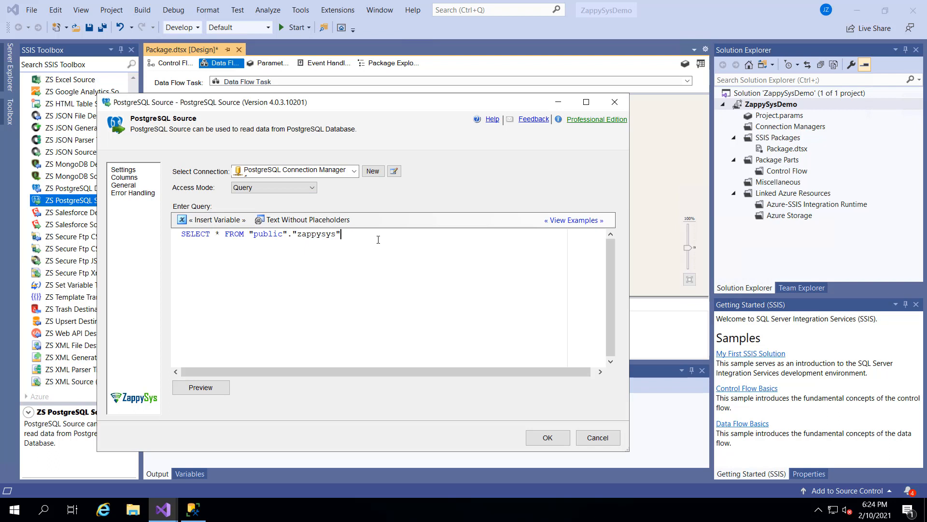
pyautogui.write("where customerid = 'AA")
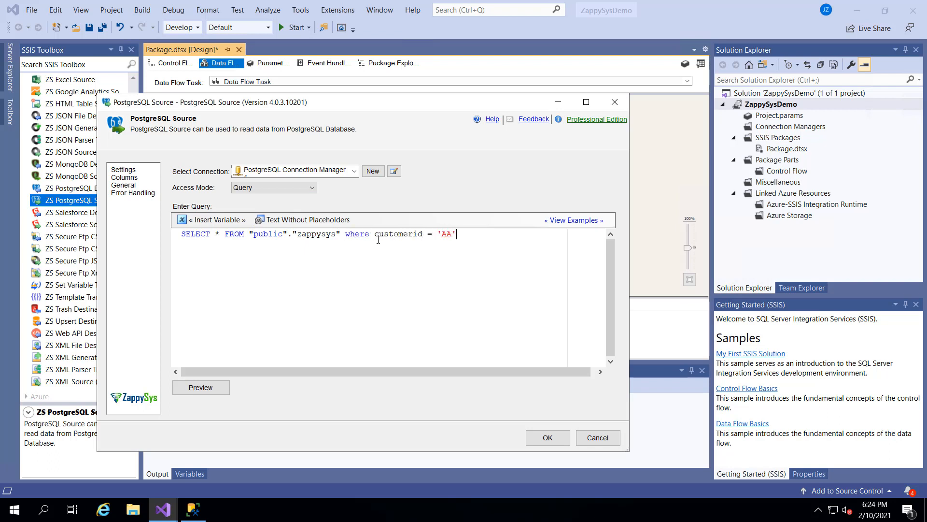
pyautogui.click(201, 387)
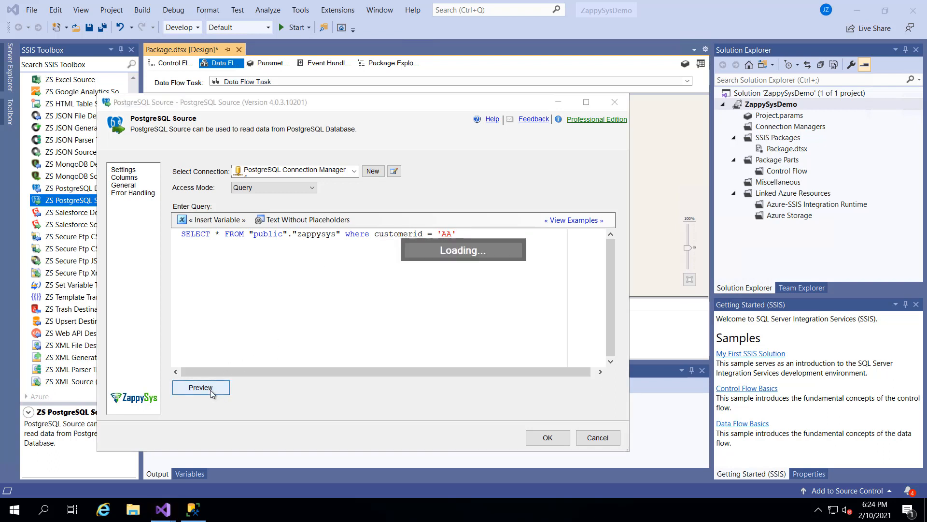
pyautogui.click(200, 387)
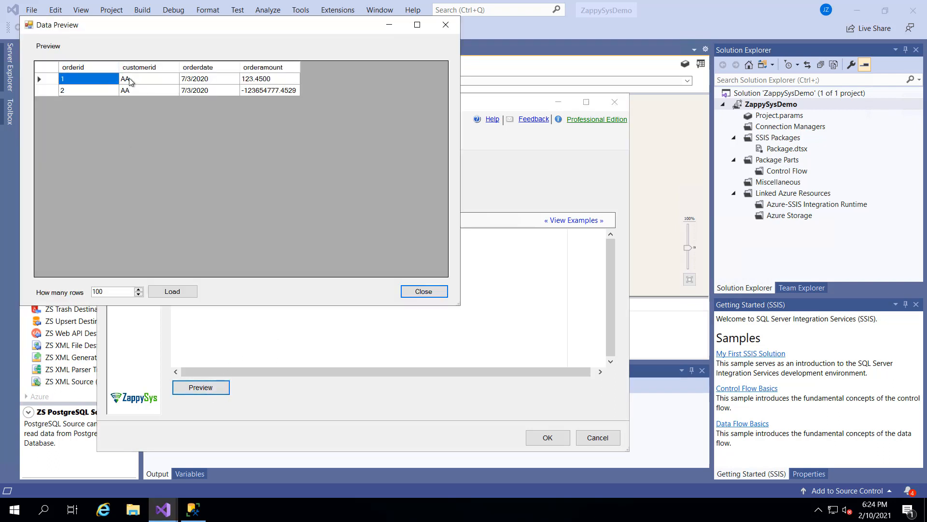
pyautogui.click(423, 291)
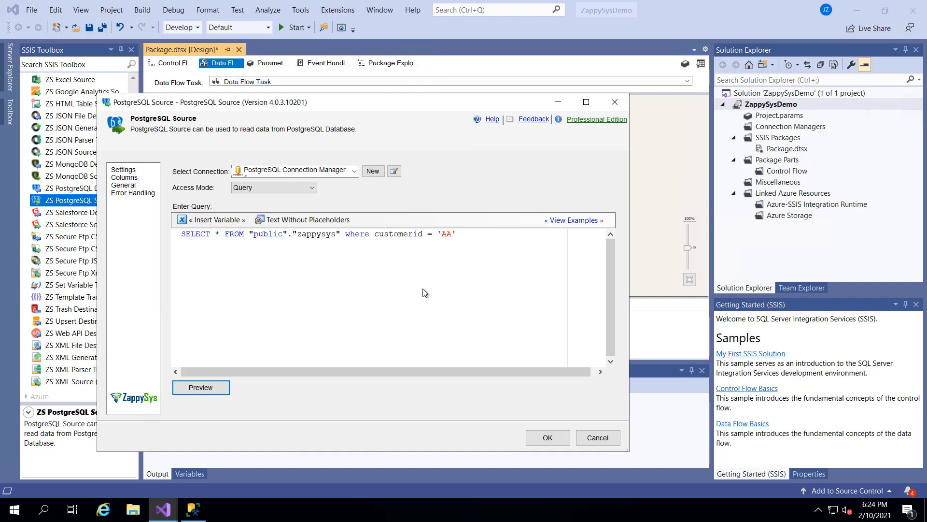
pyautogui.moveTo(418, 289)
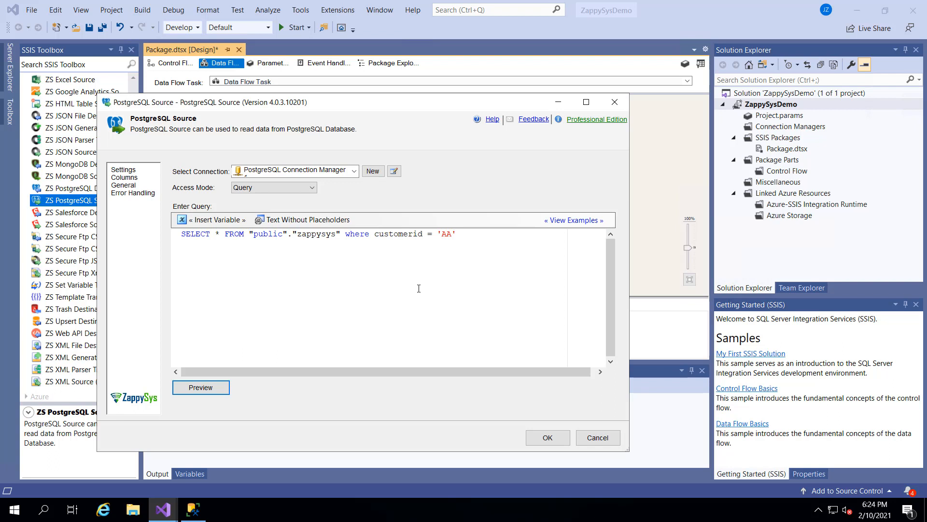
pyautogui.moveTo(441, 275)
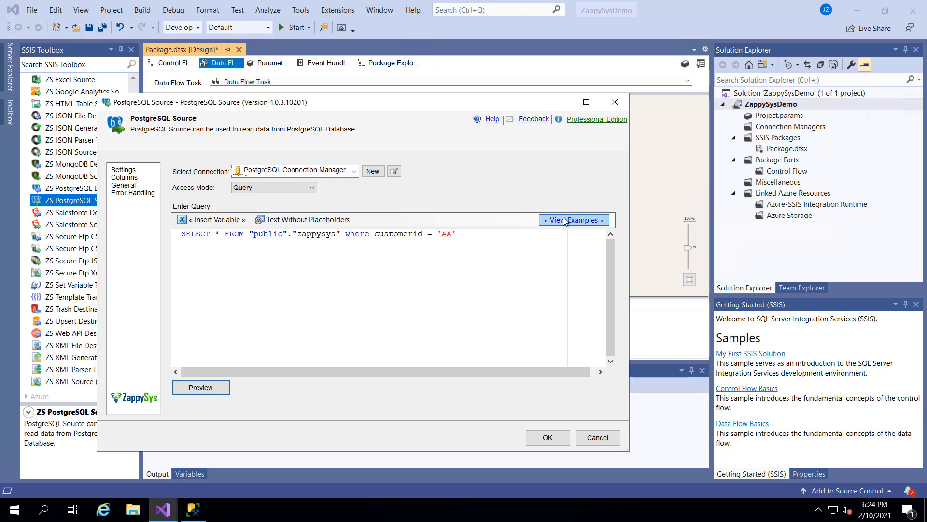
# Glance at View Examples, then accept the PostgreSQL Source settings with OK
pyautogui.click(573, 219)
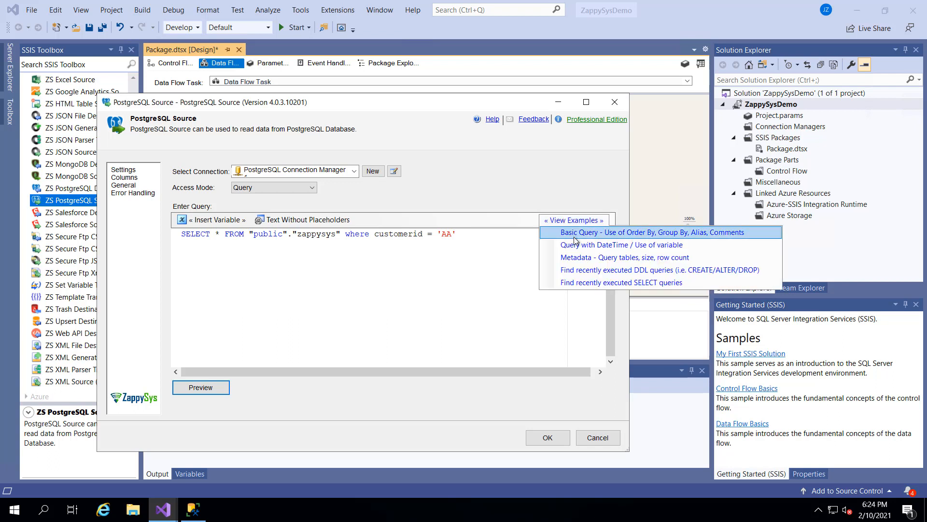
pyautogui.moveTo(578, 238)
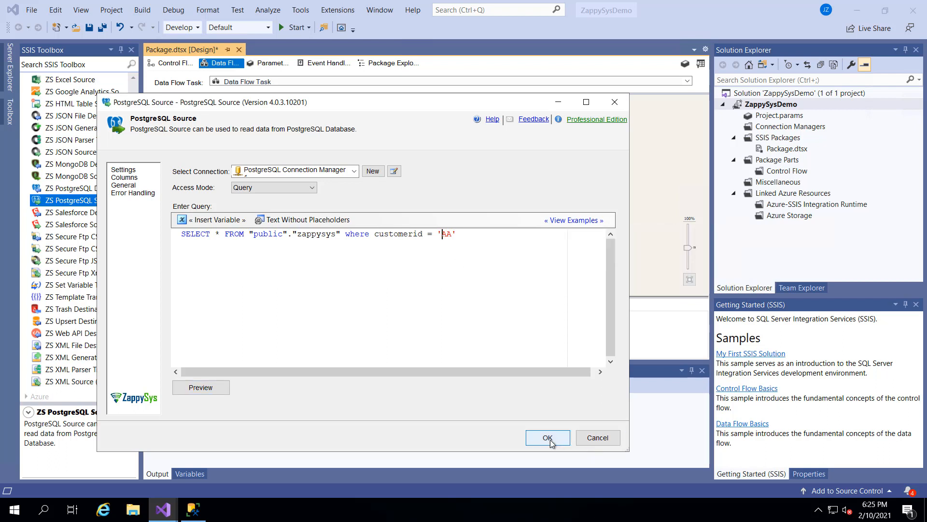
pyautogui.click(193, 509)
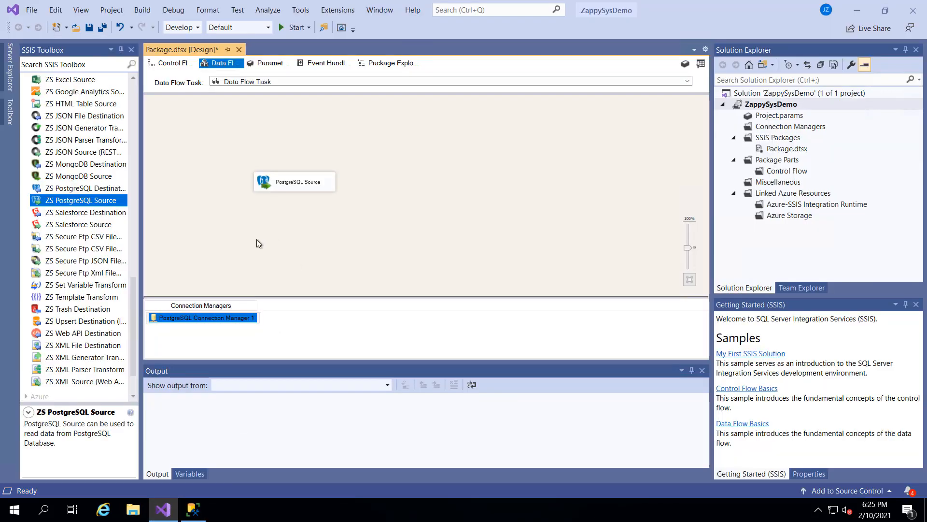
# Add a package variable named TestString from the Variables window
pyautogui.rightClick(257, 243)
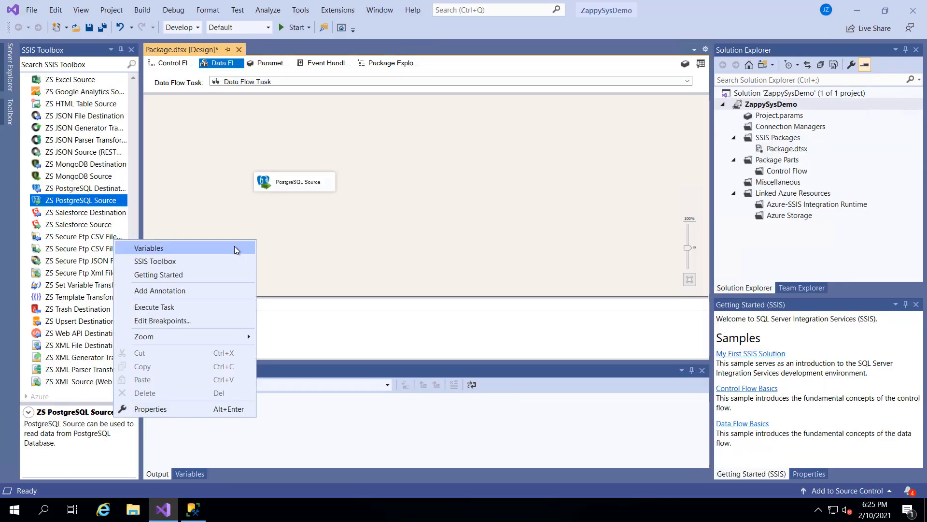
pyautogui.click(149, 248)
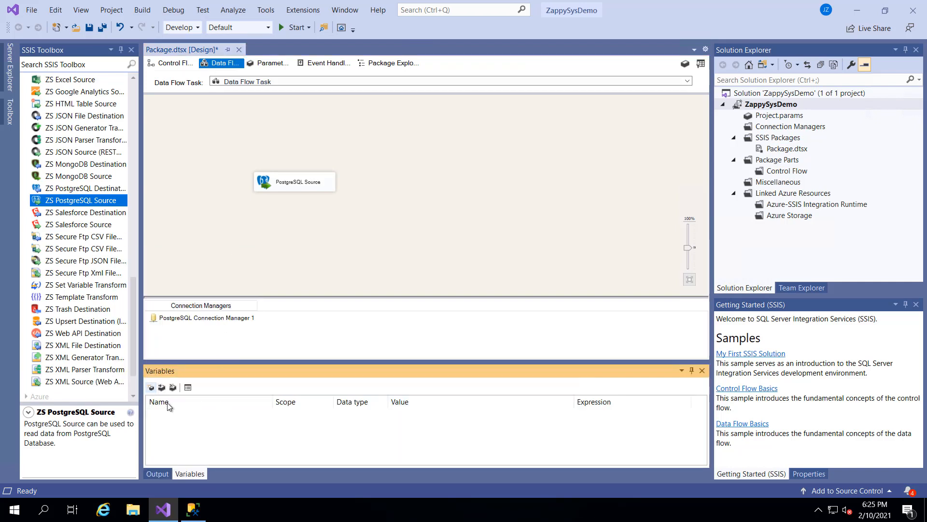
pyautogui.click(151, 387)
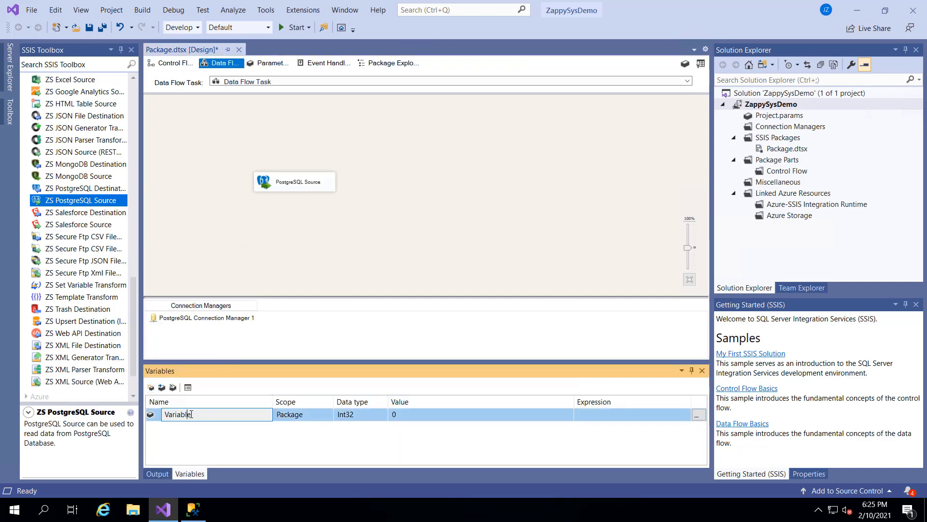
pyautogui.write('Test')
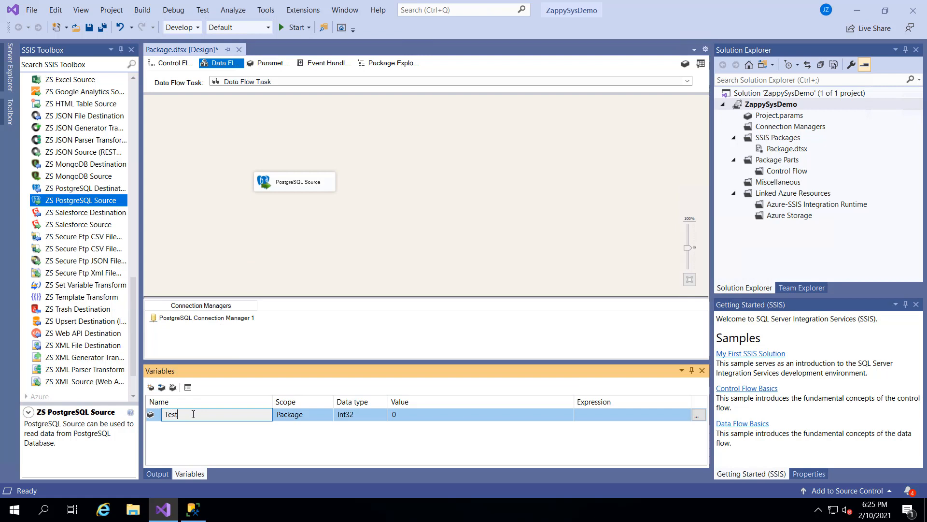
pyautogui.write('String')
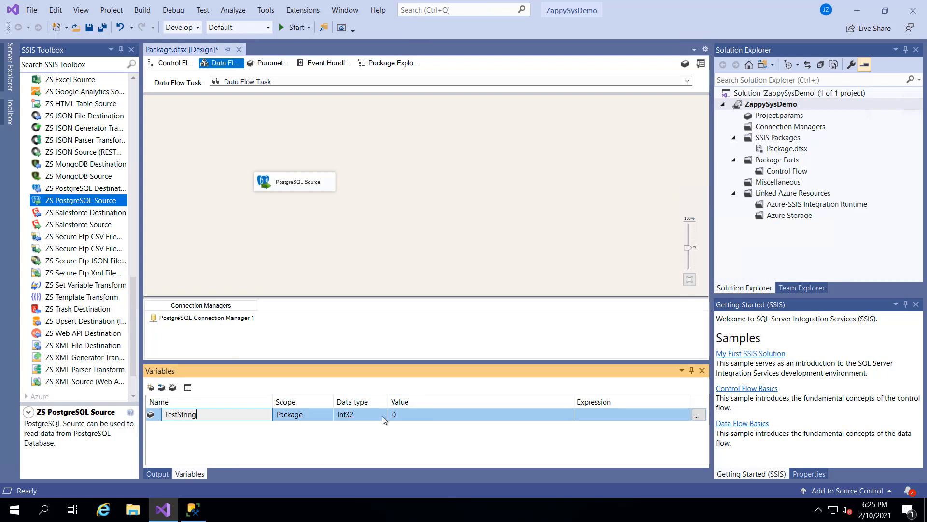
# Make TestString a String variable and commit its value as 'BB'
pyautogui.click(383, 414)
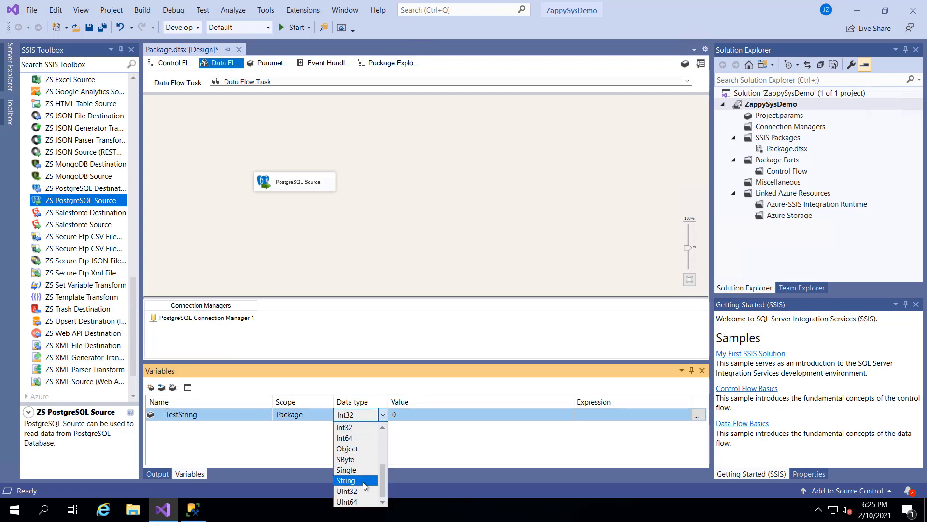
pyautogui.click(347, 480)
pyautogui.write("'AA'")
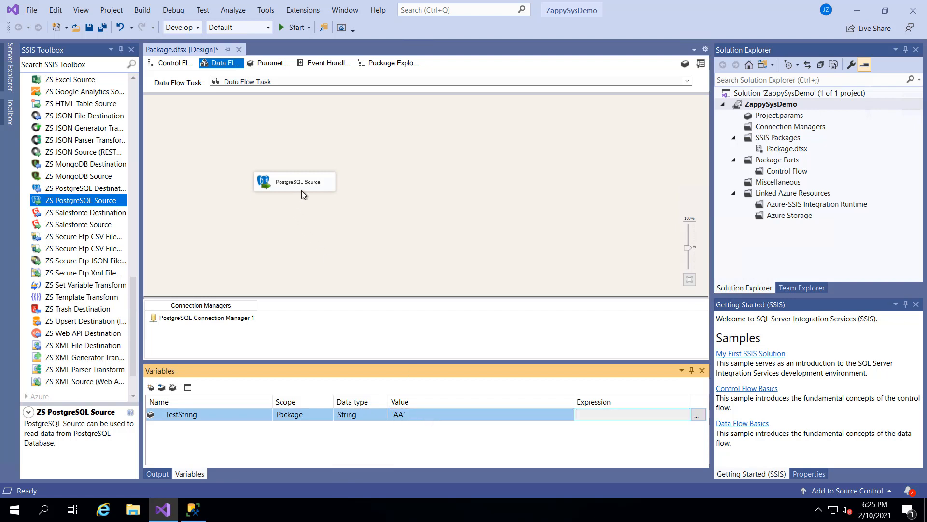
pyautogui.click(415, 415)
pyautogui.write('BB')
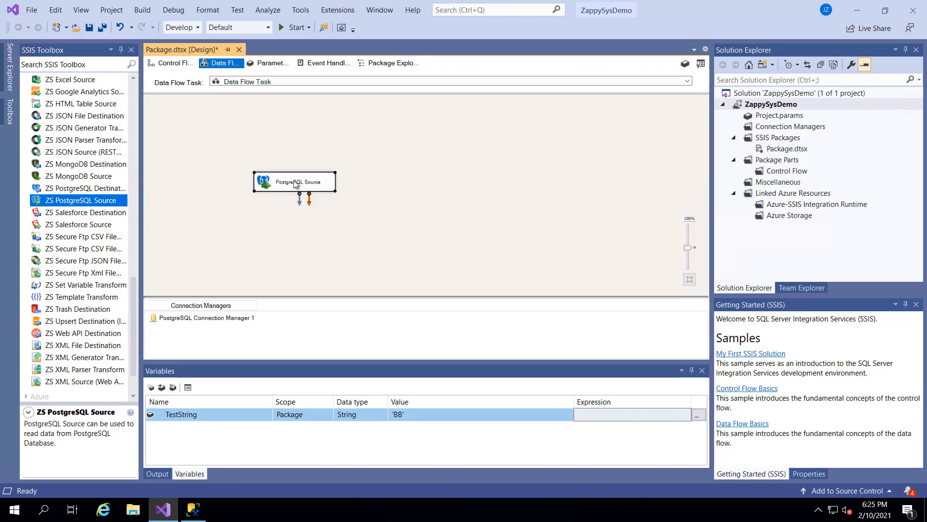
# Filter the PostgreSQL Source query on {{User::TestString}} instead of the literal 'AA'
pyautogui.doubleClick(295, 181)
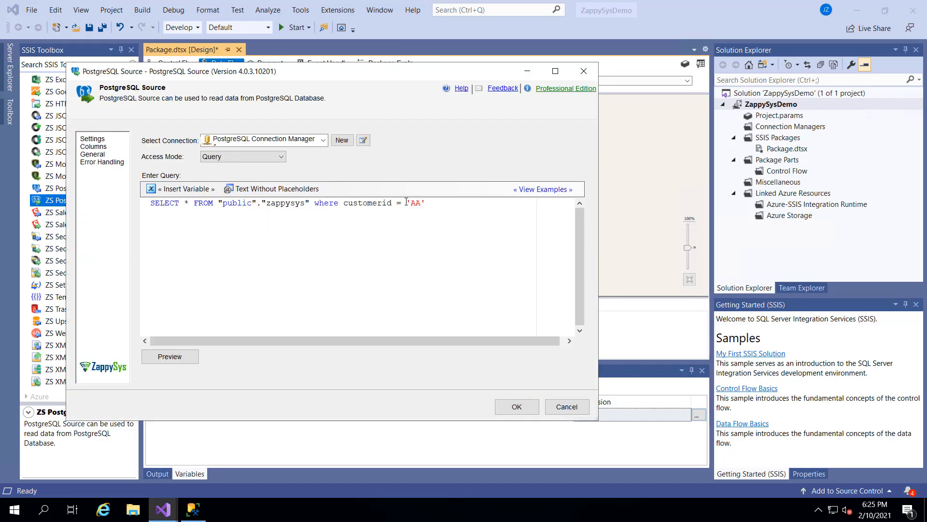
pyautogui.click(184, 189)
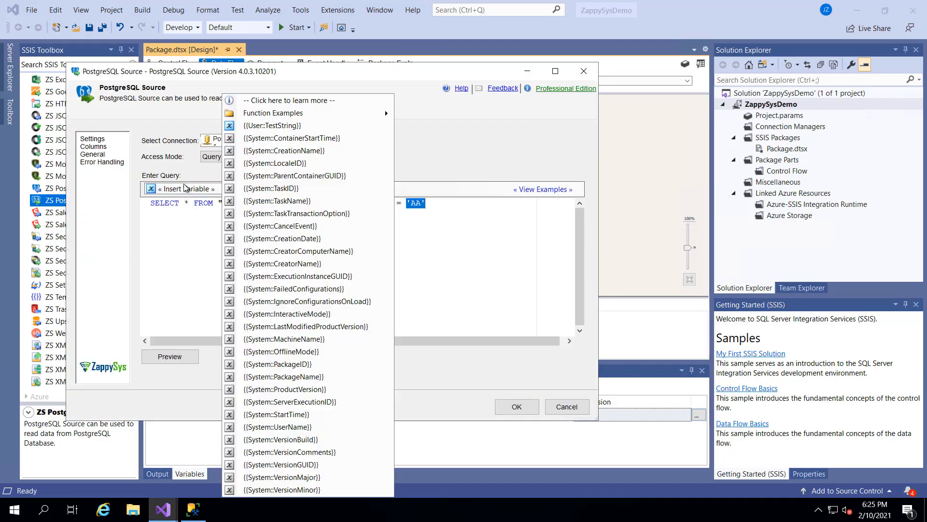
pyautogui.click(272, 126)
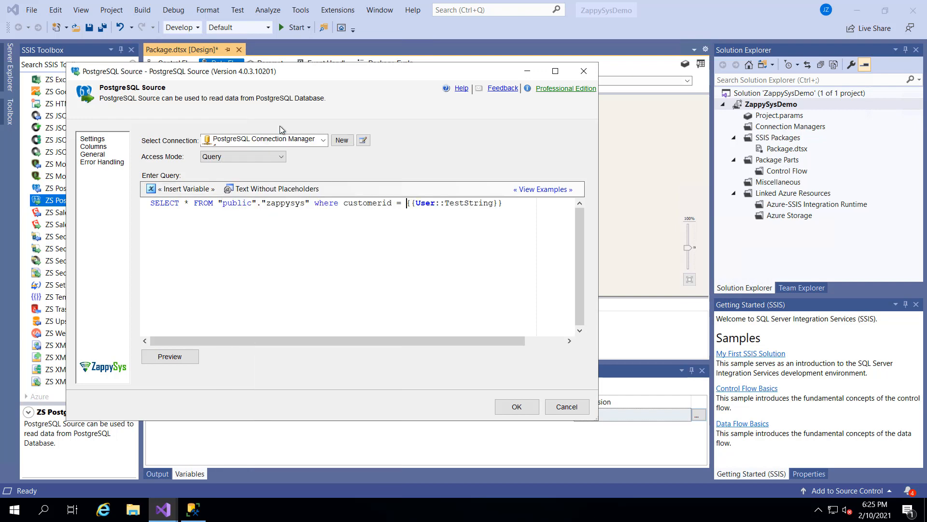
# Preview the single BB row returned, then cancel out of the source editor without saving
pyautogui.click(169, 356)
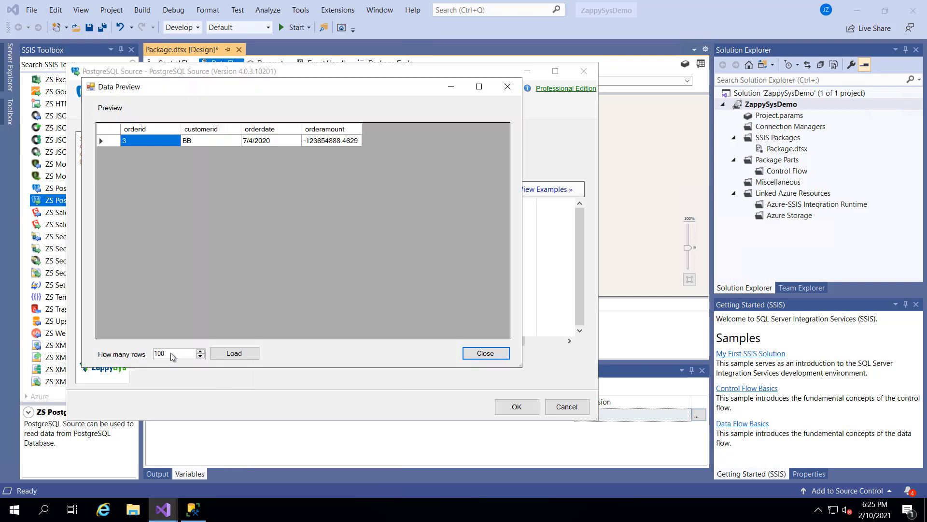
pyautogui.moveTo(296, 190)
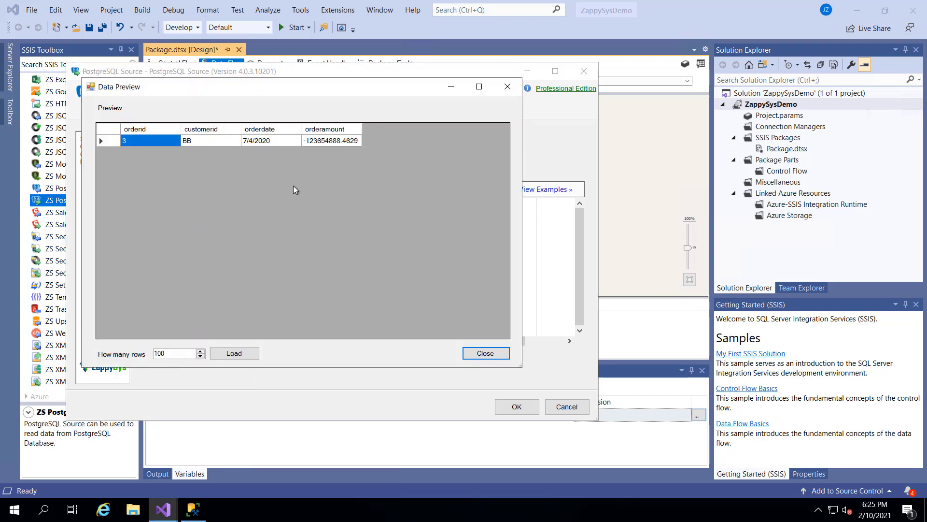
pyautogui.click(484, 353)
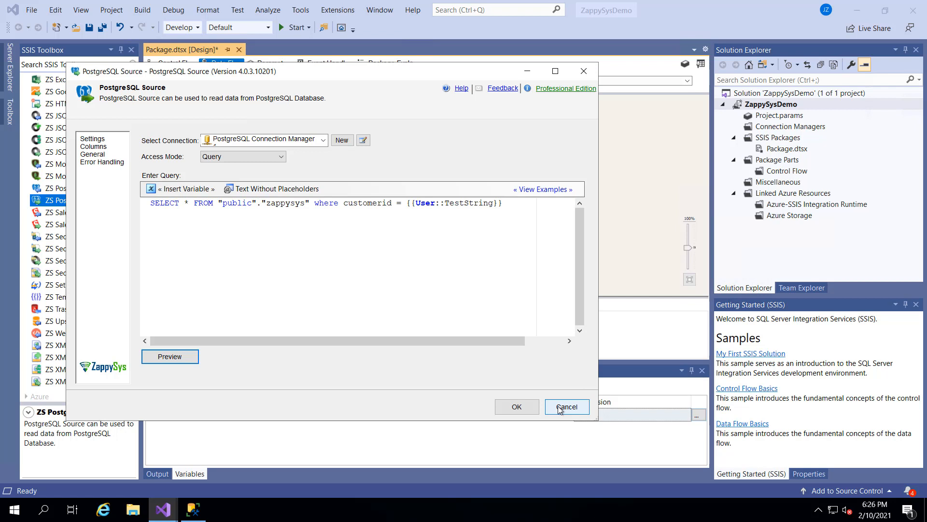
pyautogui.click(516, 406)
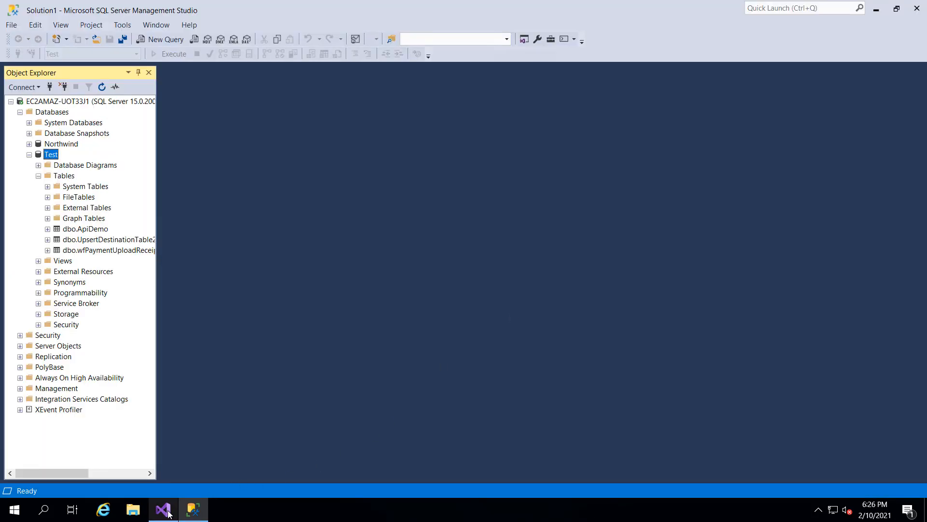
# Bring Visual Studio's data flow designer with the PostgreSQL Source back in front
pyautogui.click(163, 509)
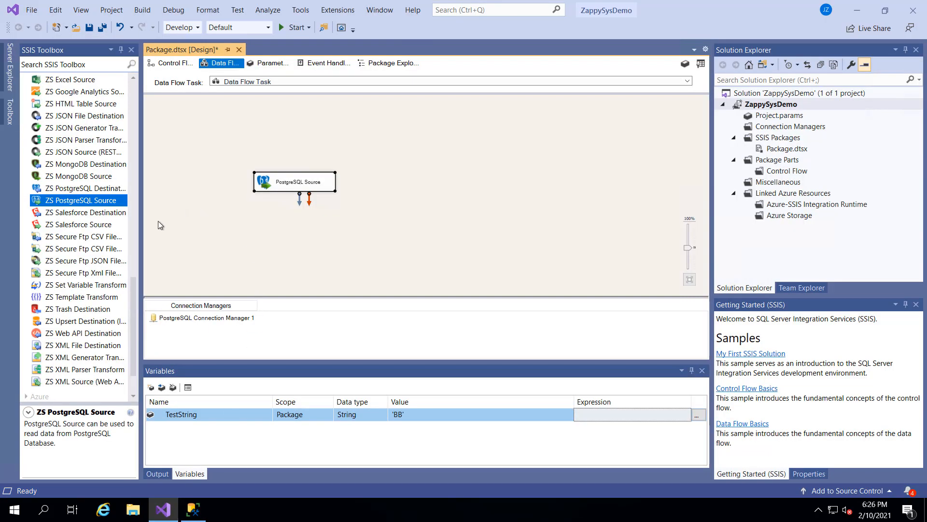
pyautogui.moveTo(162, 263)
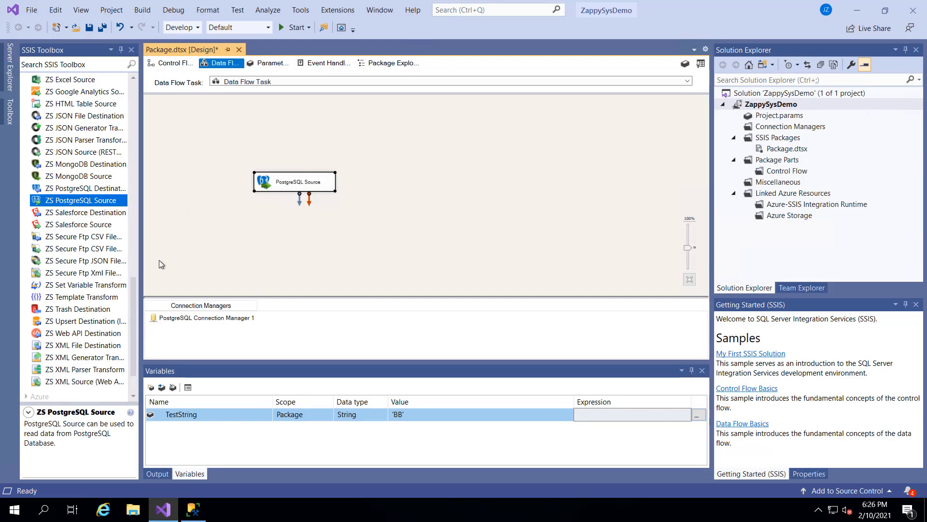
pyautogui.moveTo(90, 320)
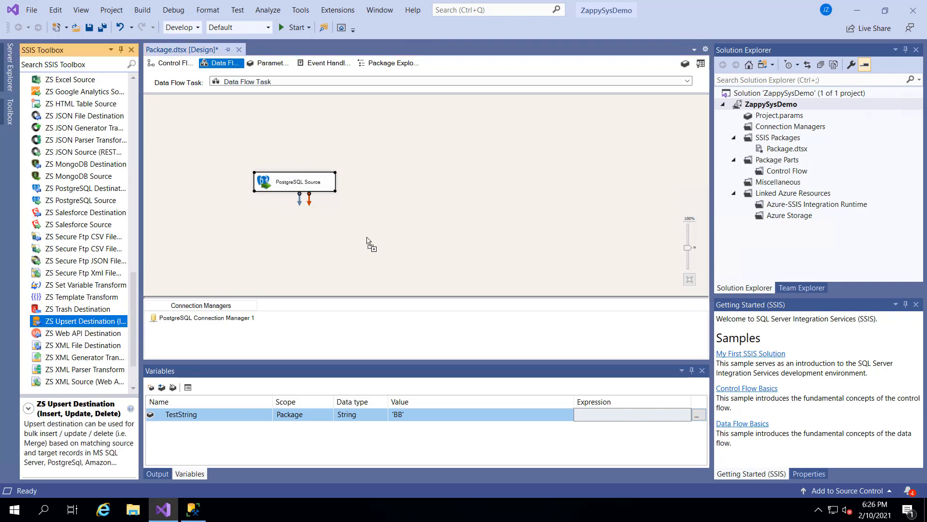
# Drop a ZS Upsert Destination on the canvas and link the PostgreSQL Source output to it
pyautogui.moveTo(83, 320); pyautogui.dragTo(433, 246)
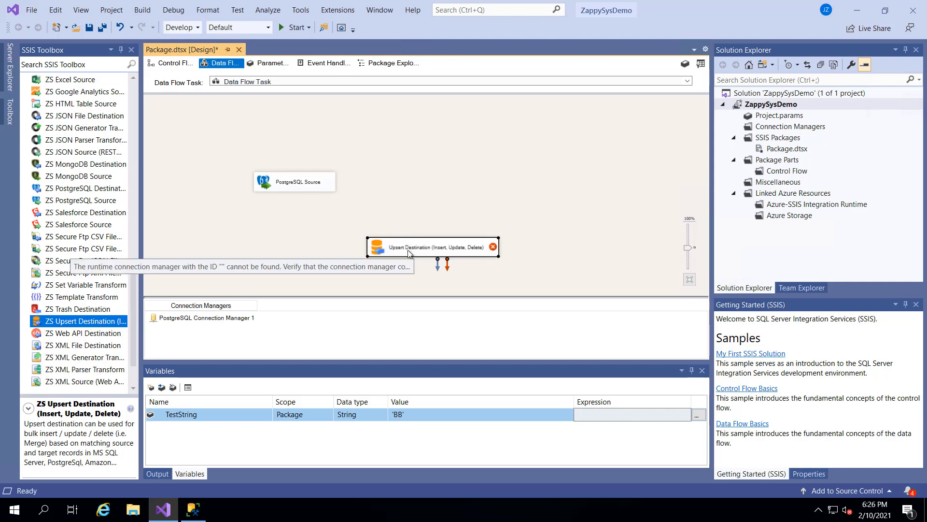
pyautogui.moveTo(447, 247)
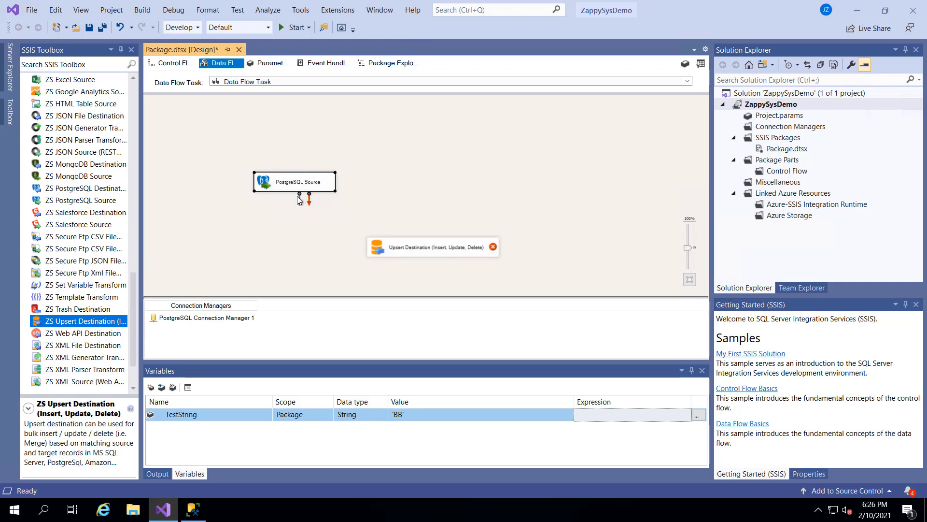
pyautogui.moveTo(298, 195); pyautogui.dragTo(441, 247)
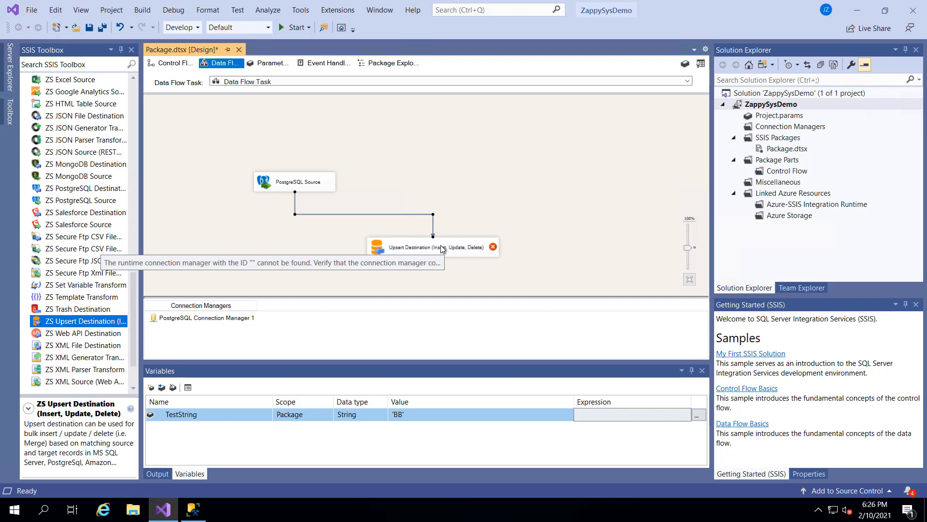
pyautogui.moveTo(416, 245)
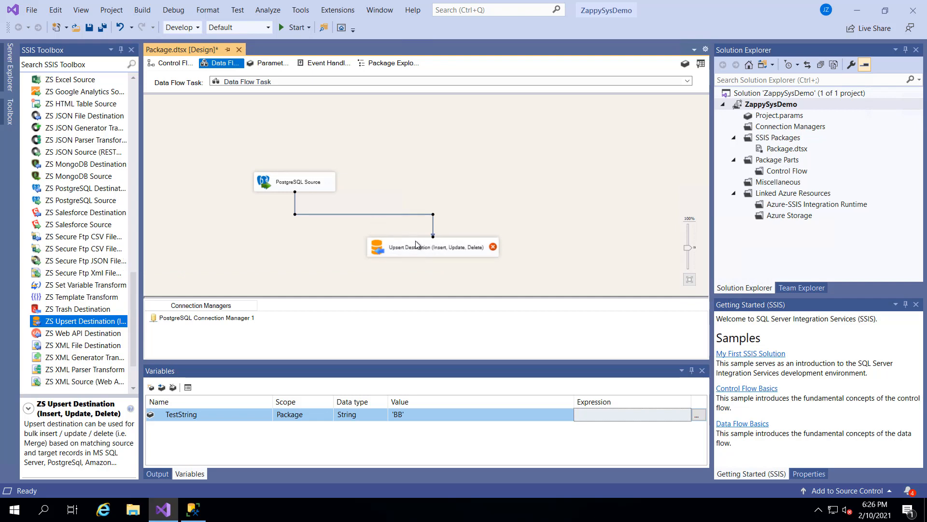
# Start a new SQL Server target connection for the Upsert Destination
pyautogui.doubleClick(432, 247)
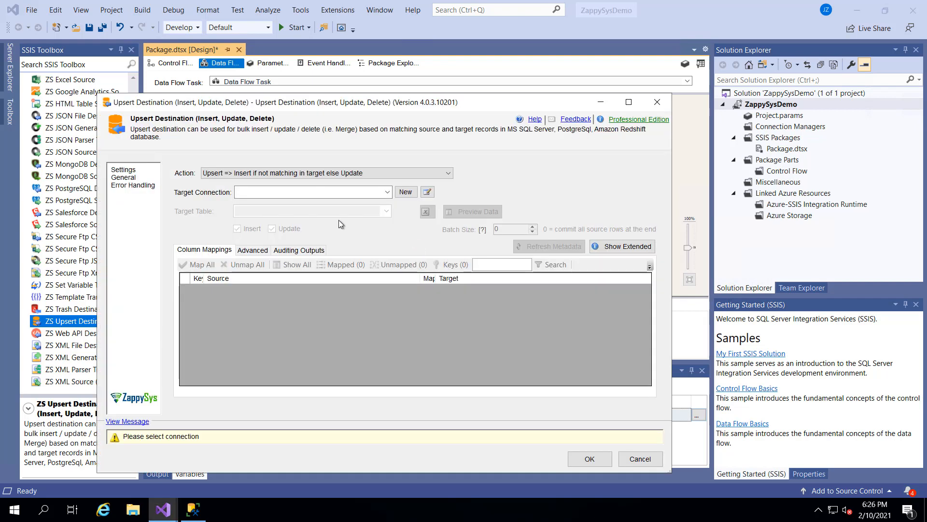
pyautogui.click(388, 191)
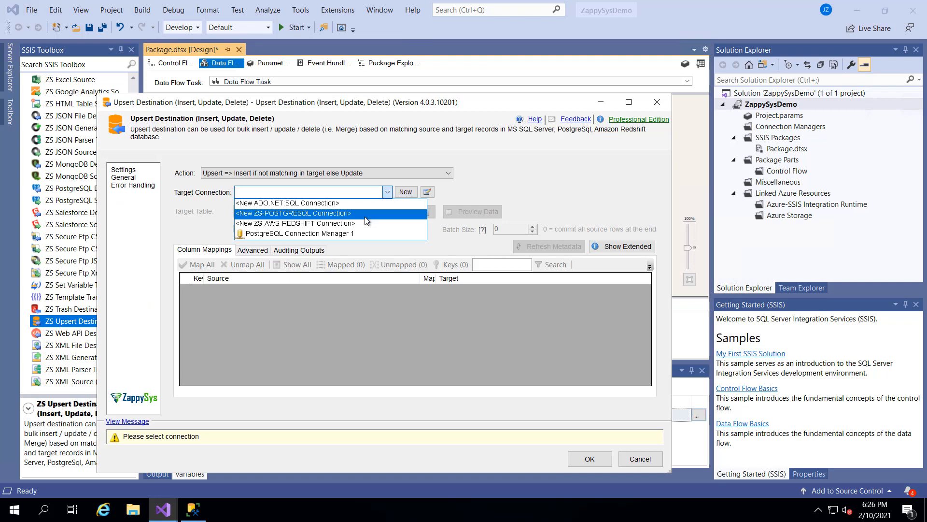
pyautogui.moveTo(352, 233)
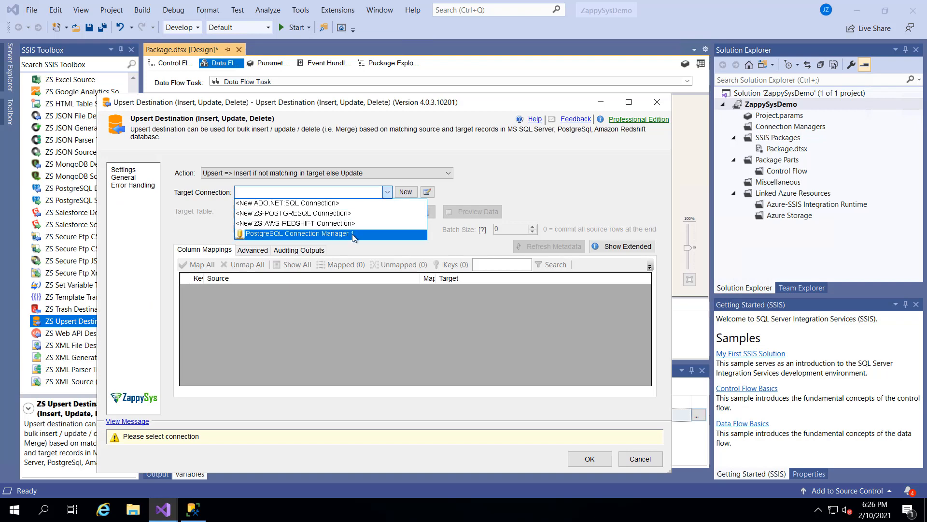
pyautogui.moveTo(383, 217)
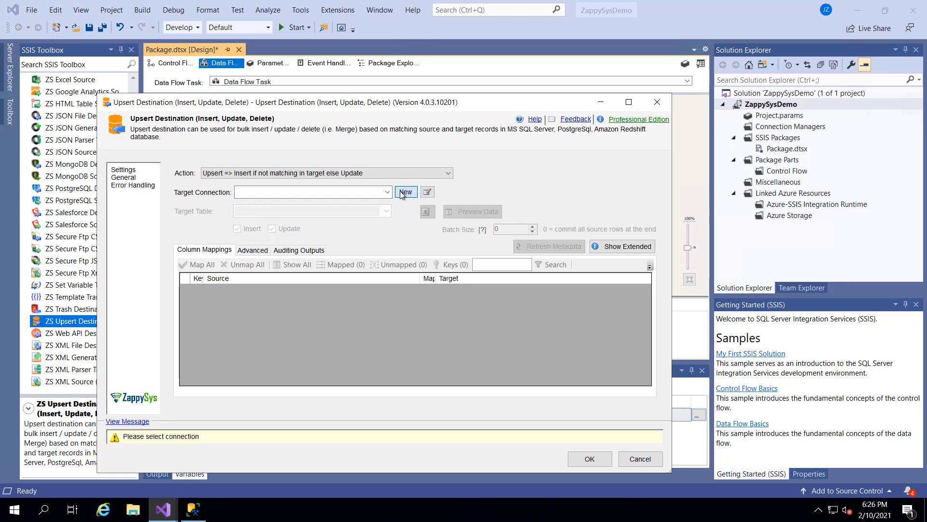
pyautogui.click(405, 192)
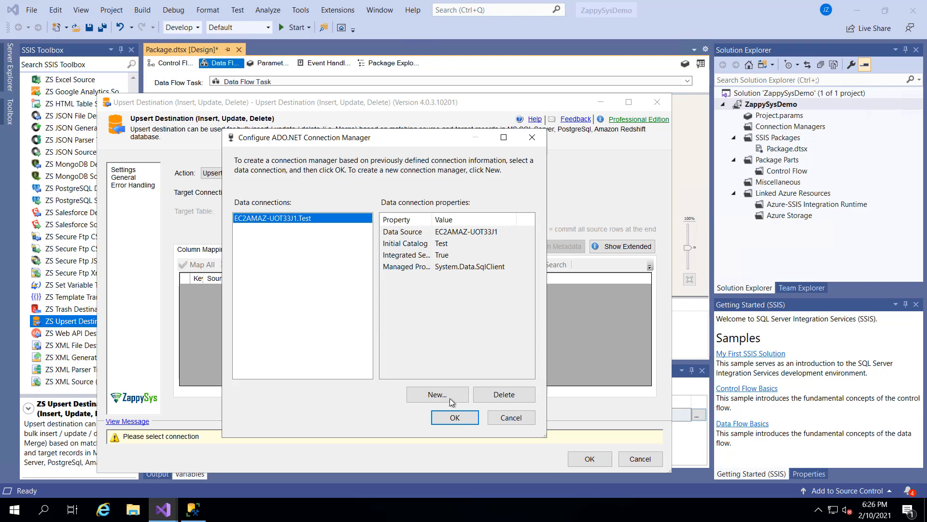
pyautogui.click(437, 394)
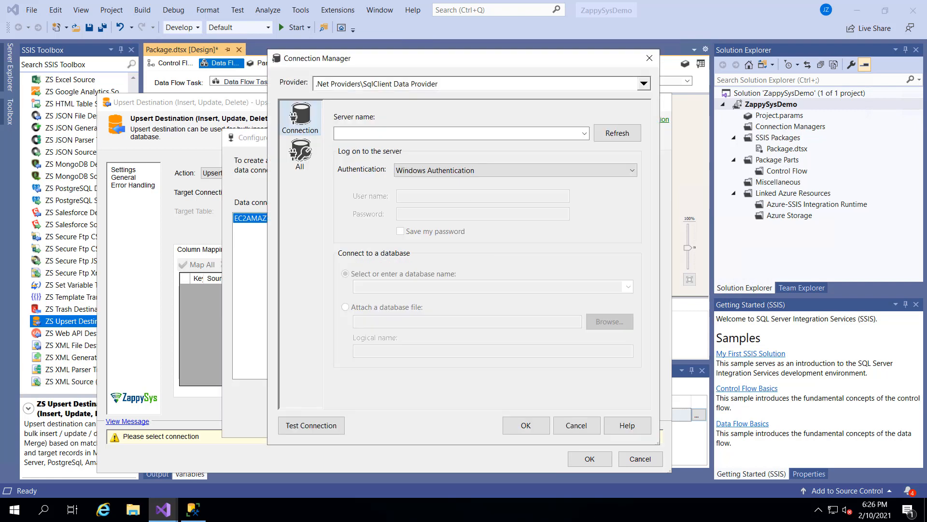
# Point the connection at server EC2AMAZ-UOT33J1, database Test, test it successfully and accept it
pyautogui.write('EC2AMAZ-UOT33J1')
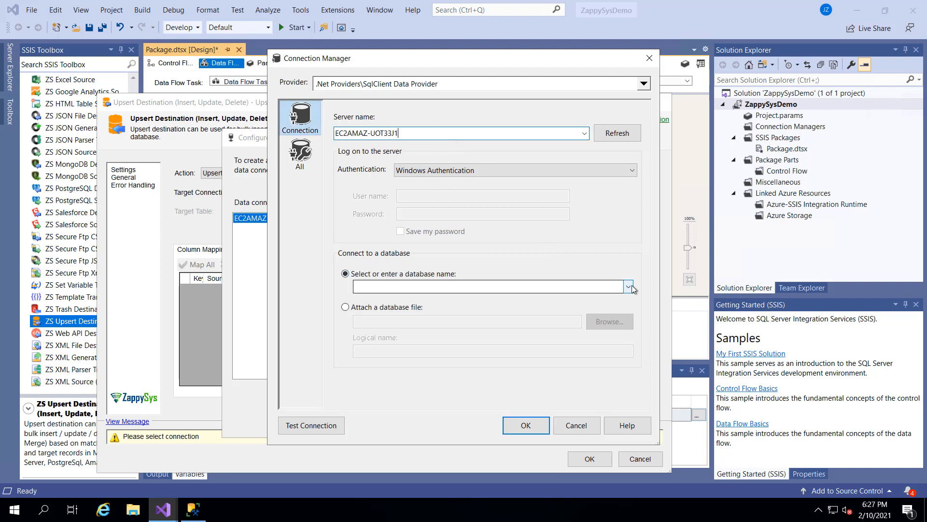
pyautogui.write('Test')
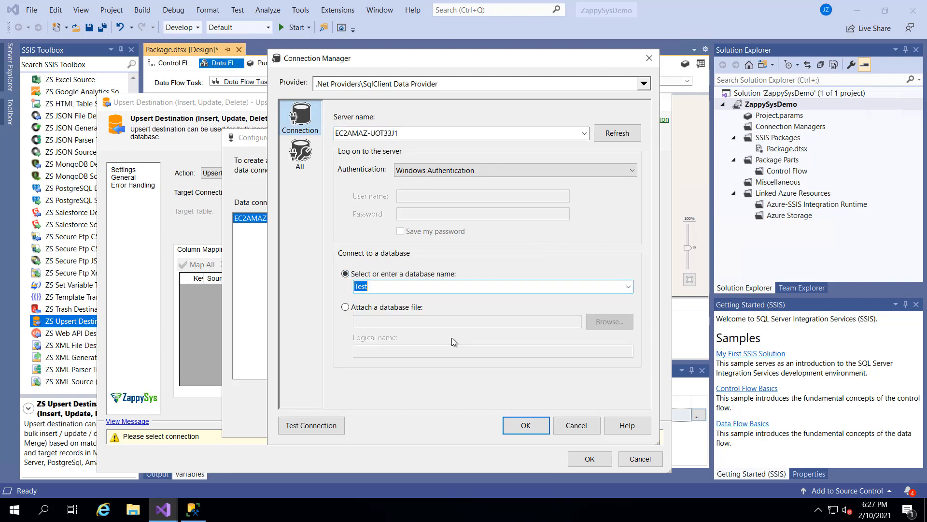
pyautogui.click(310, 425)
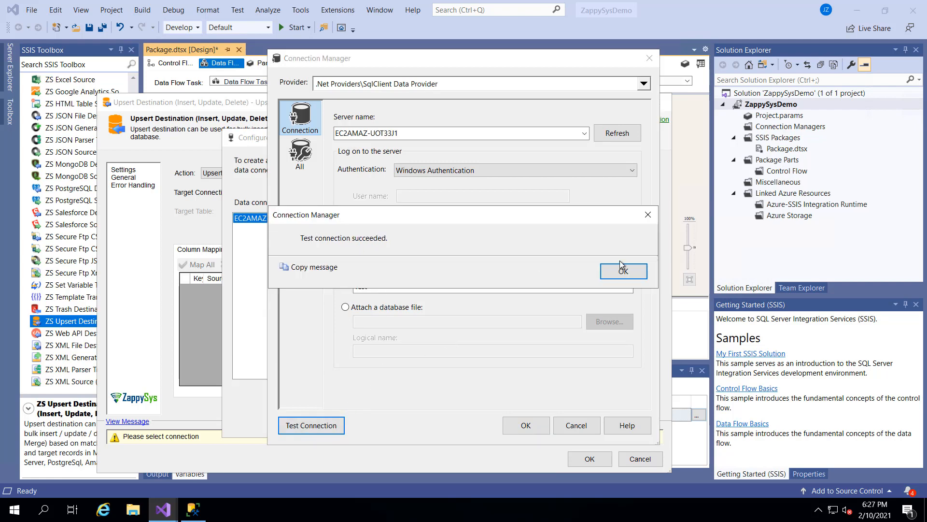
pyautogui.click(623, 270)
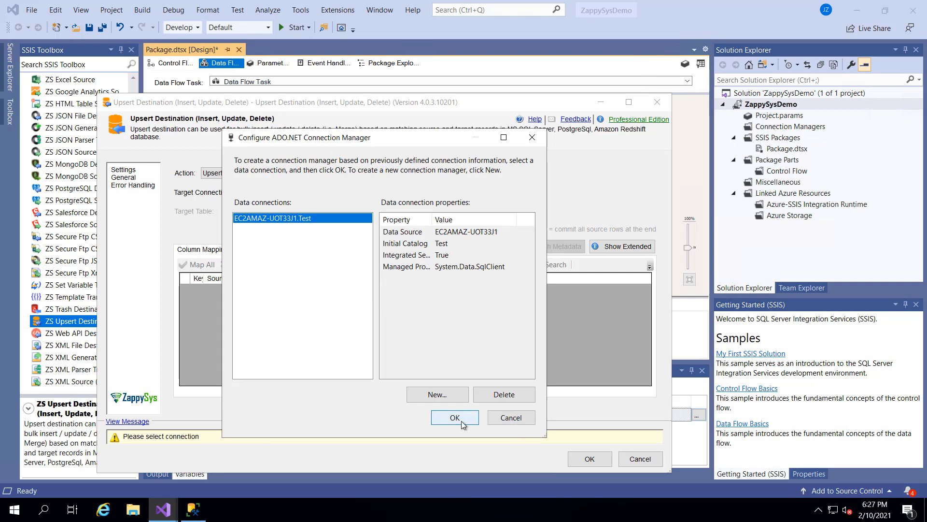
pyautogui.click(454, 417)
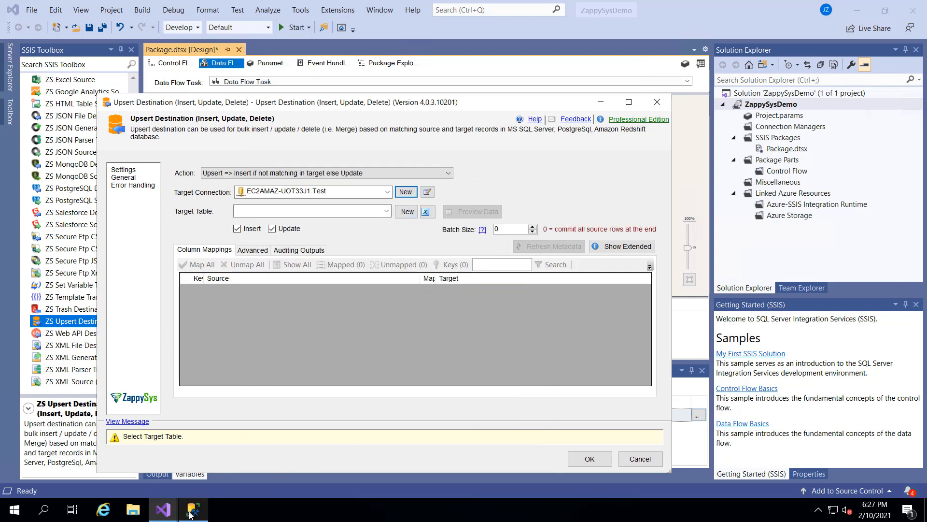
# Choose a new target table and rename the default table name to PostgresData
pyautogui.click(192, 509)
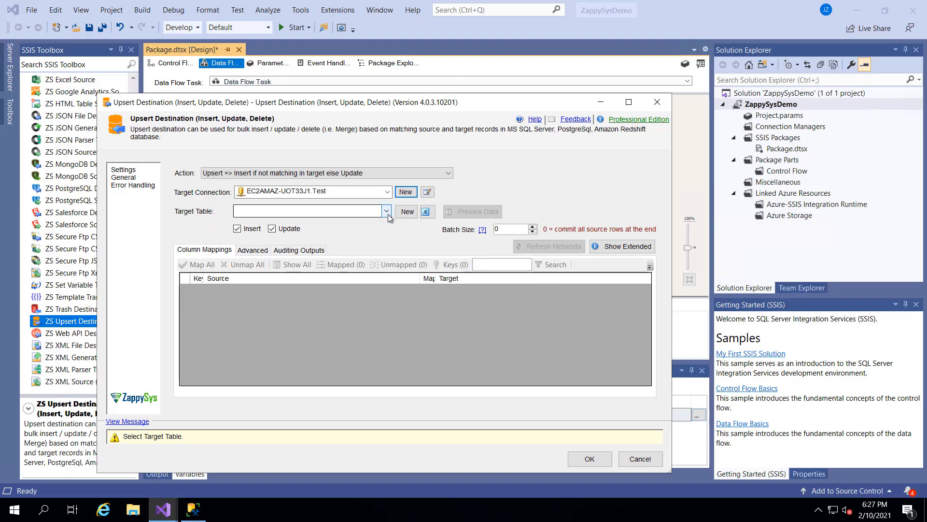
pyautogui.click(386, 211)
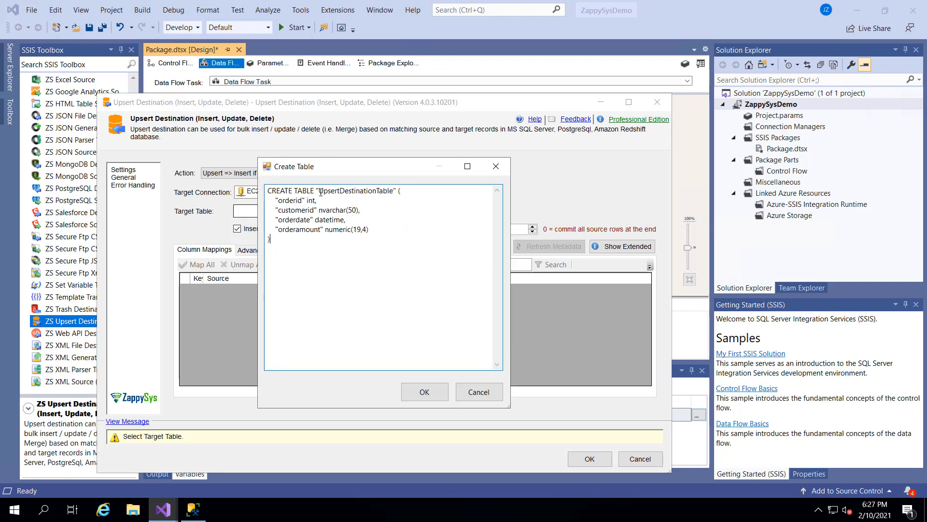
pyautogui.doubleClick(338, 191)
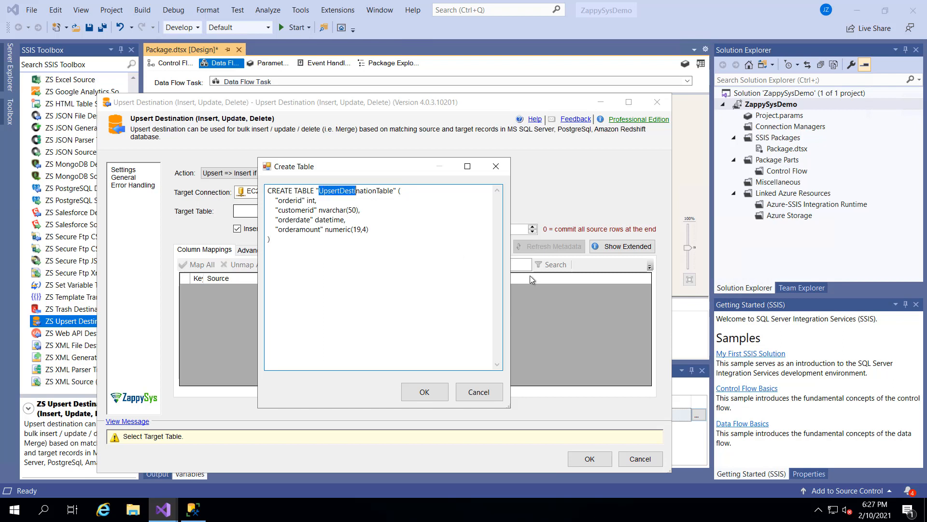
pyautogui.doubleClick(357, 190)
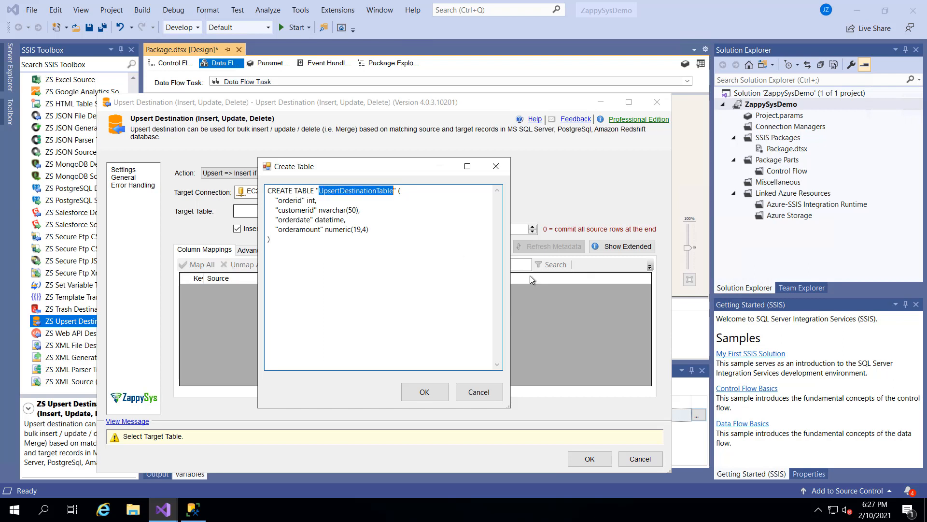
pyautogui.write('Postg')
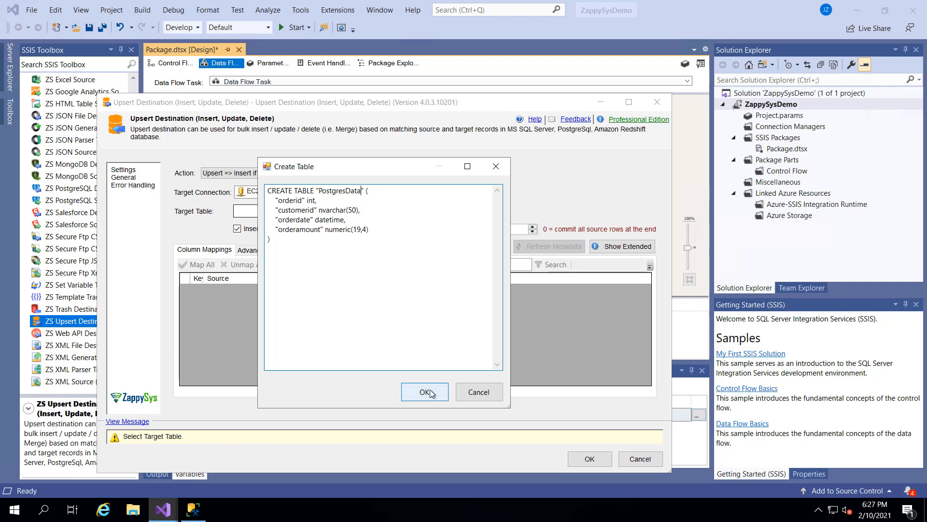
# Create the PostgresData table and accept the automatic mapping of all four columns
pyautogui.click(425, 391)
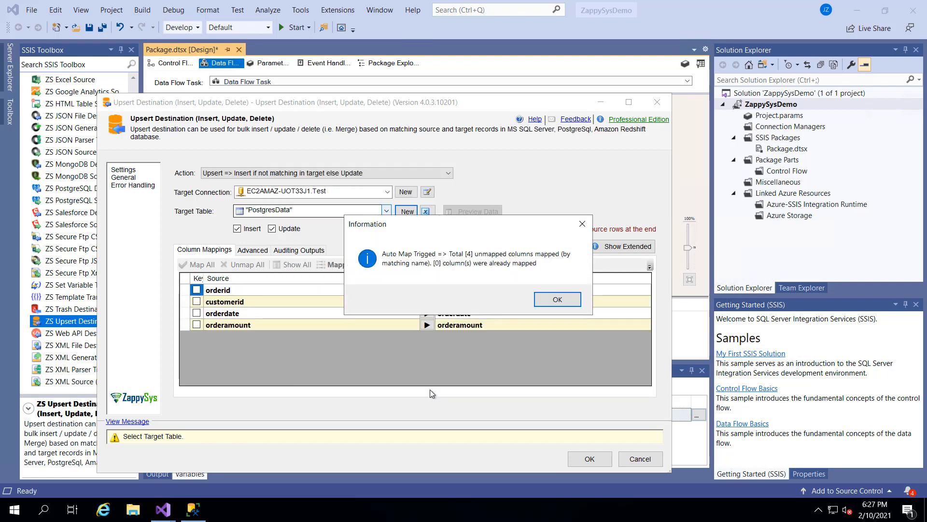
pyautogui.moveTo(495, 263)
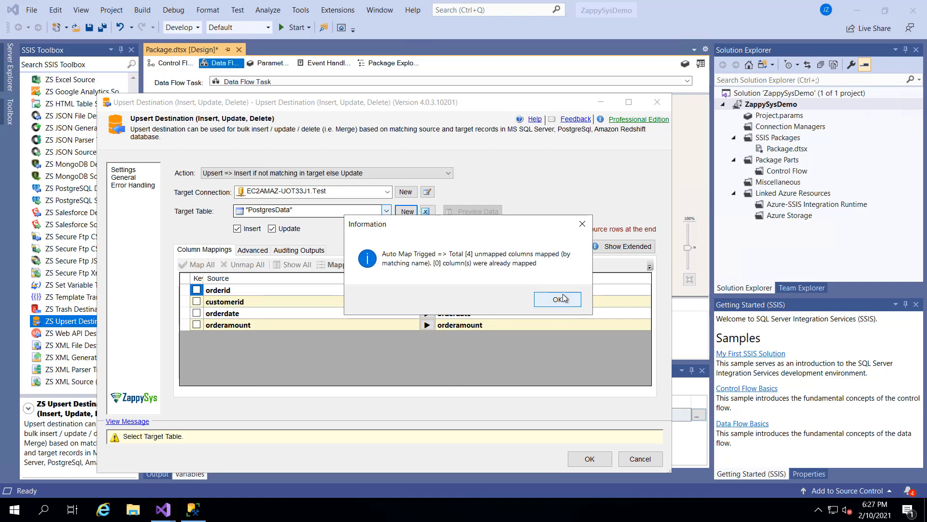
pyautogui.click(556, 299)
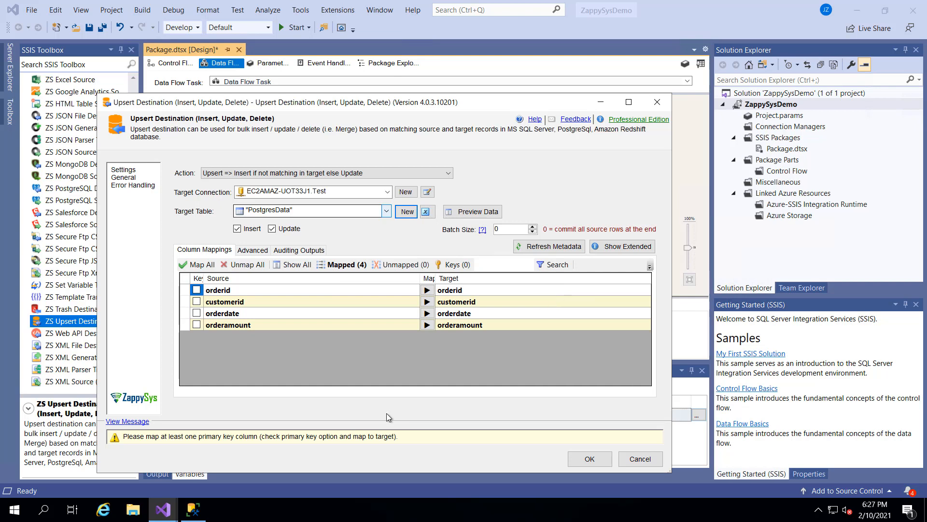
# In SSMS, refresh and expand the Test database's Tables folder to reveal dbo.PostgresData
pyautogui.click(193, 509)
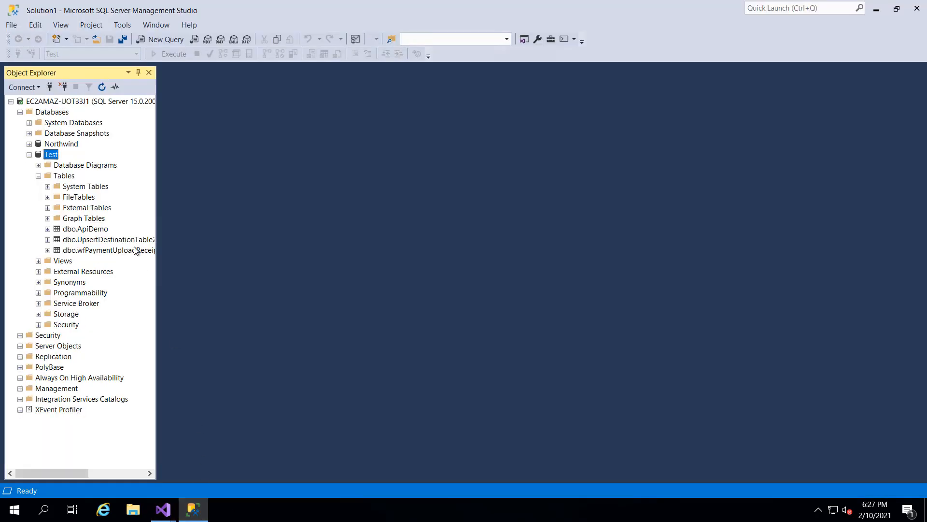
pyautogui.rightClick(52, 155)
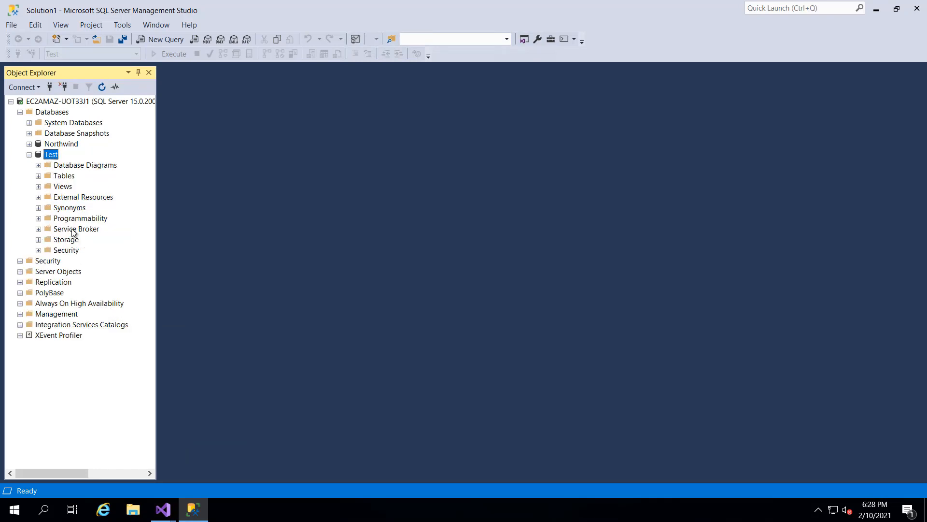
pyautogui.moveTo(39, 178)
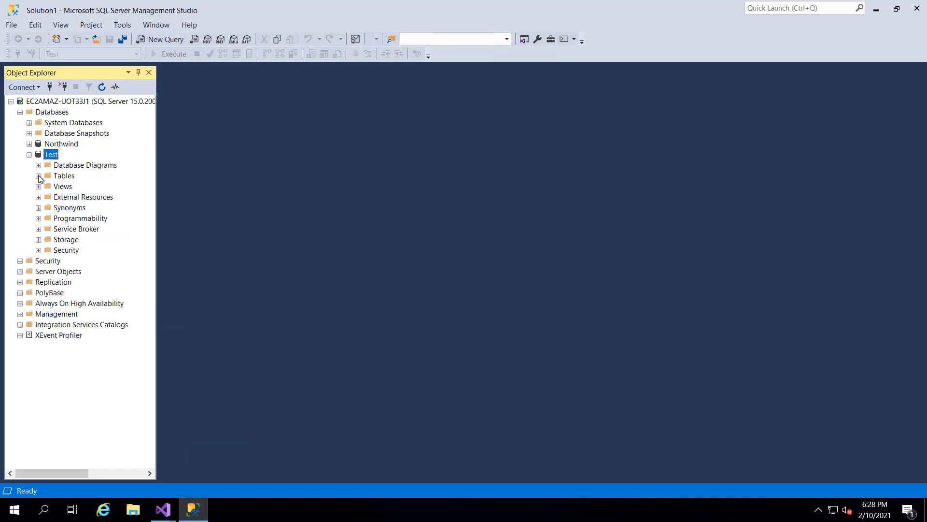
pyautogui.click(38, 176)
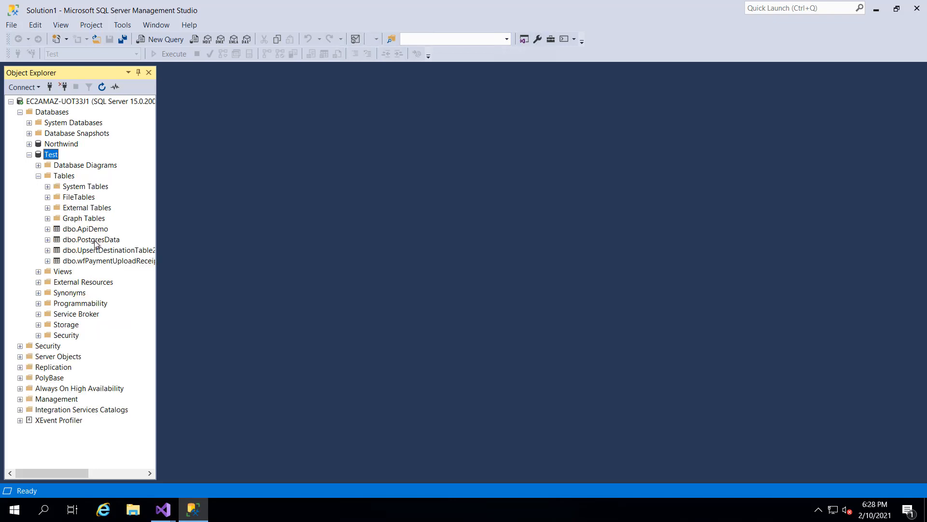
# Select the top 1000 rows of dbo.PostgresData, returning four columns and zero rows
pyautogui.rightClick(89, 240)
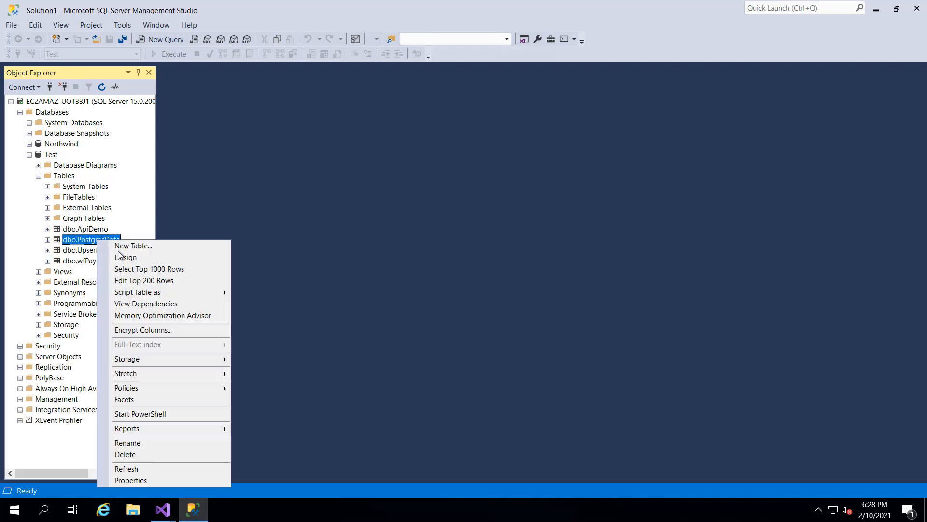
pyautogui.click(149, 268)
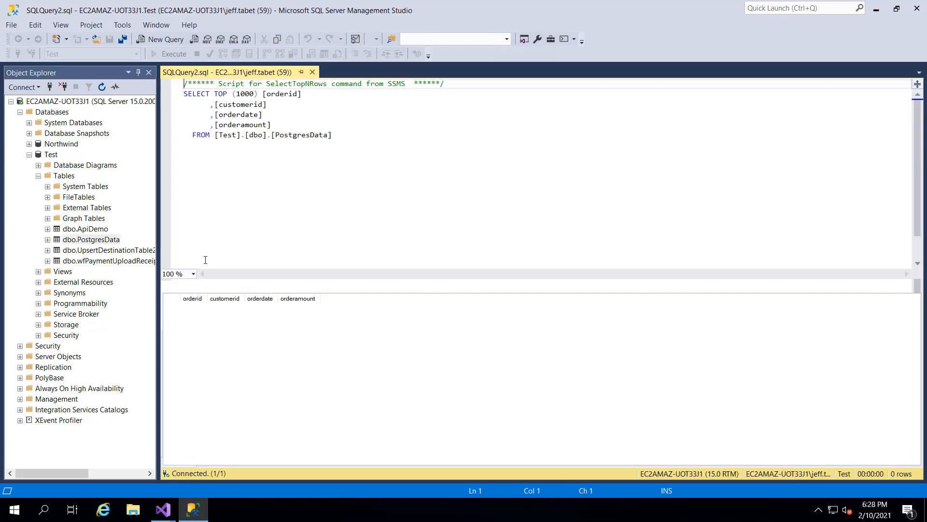
pyautogui.click(173, 53)
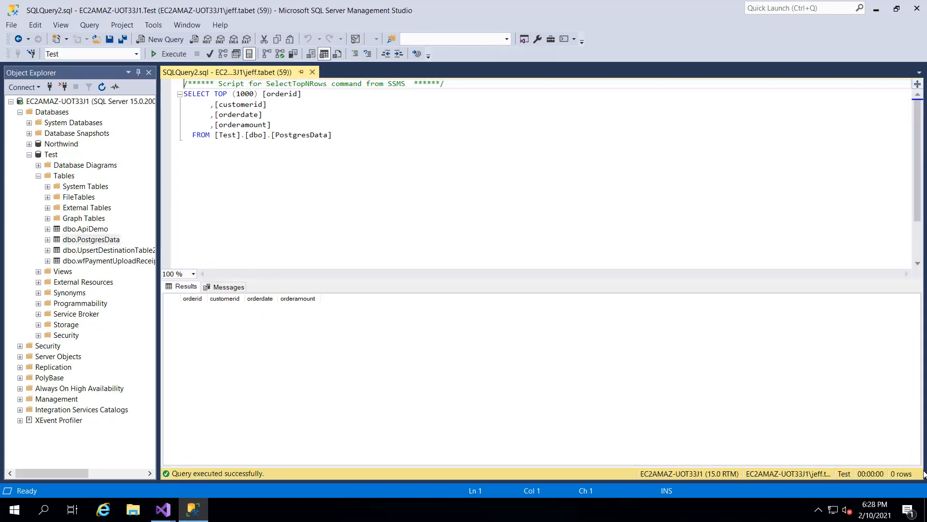
pyautogui.moveTo(261, 515)
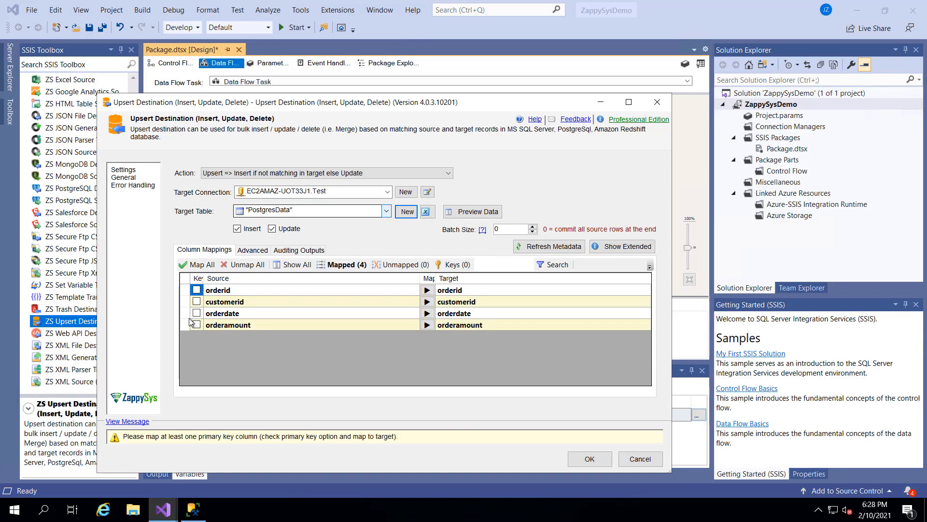
# Check orderid as the upsert key column, prompting the missing-index confirmation
pyautogui.click(196, 289)
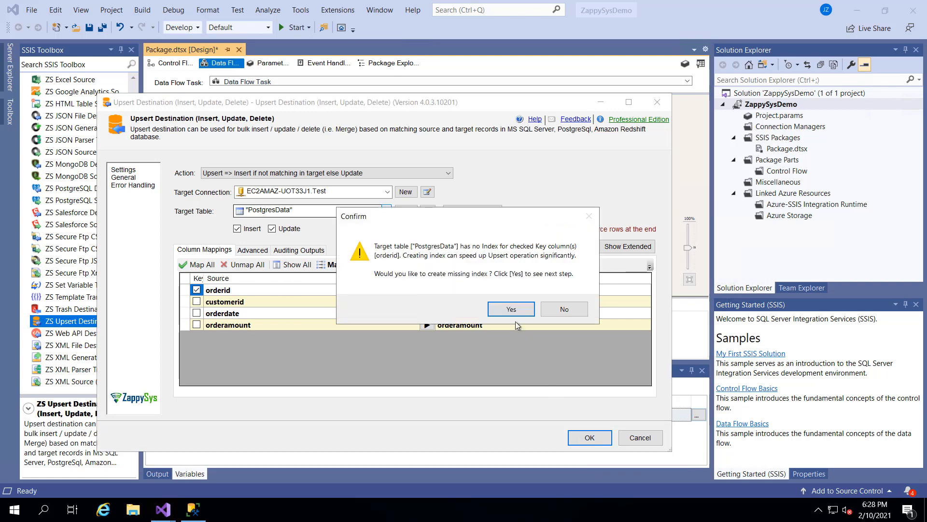
pyautogui.moveTo(440, 260)
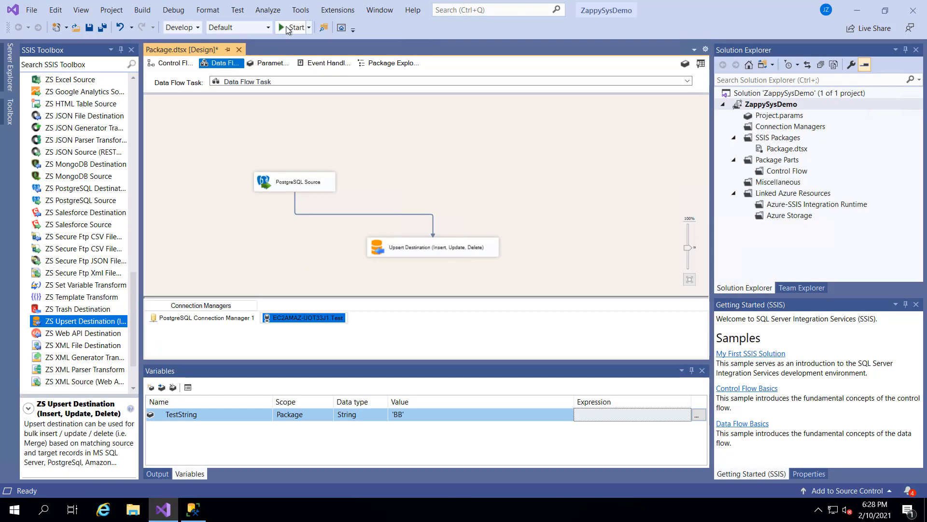
# Start the package run with a successful build and switch over to SSMS
pyautogui.click(294, 27)
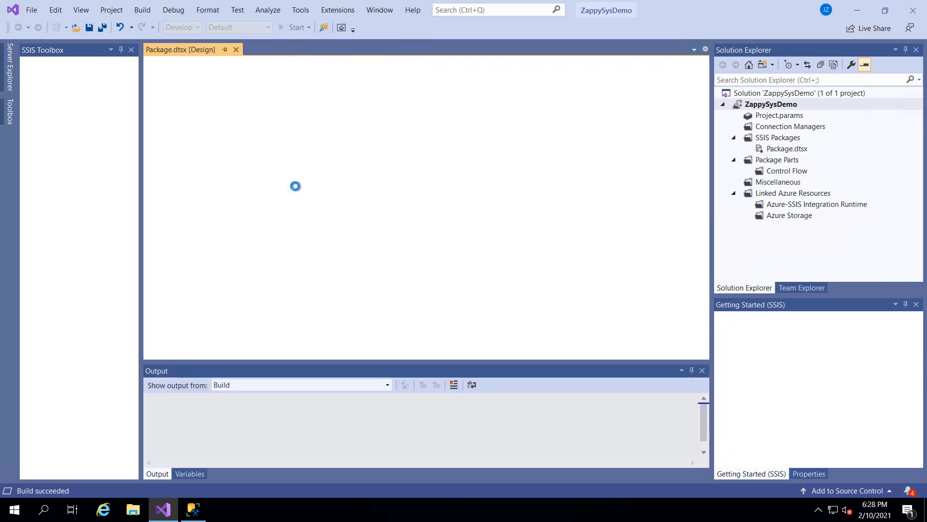
pyautogui.click(296, 27)
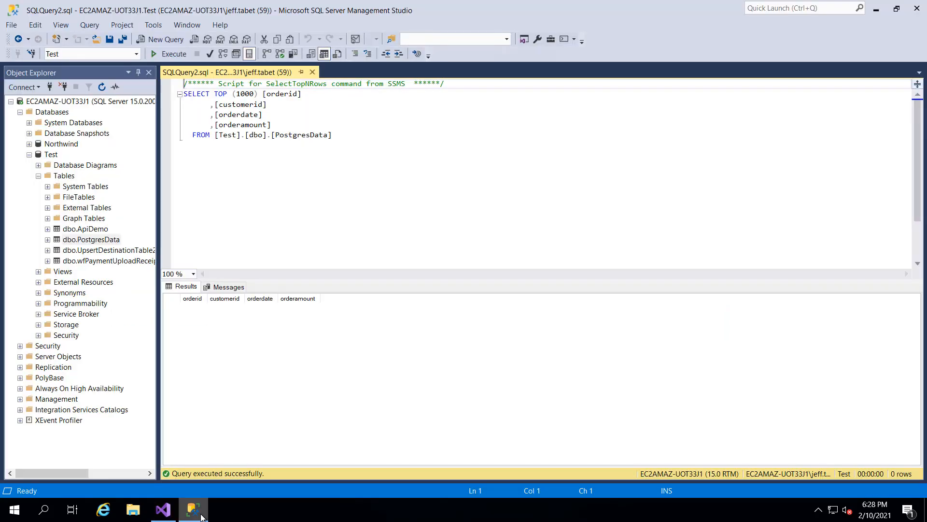
# Re-execute the PostgresData query showing one row (orderid 3, customerid BB), then return to Visual Studio
pyautogui.click(169, 54)
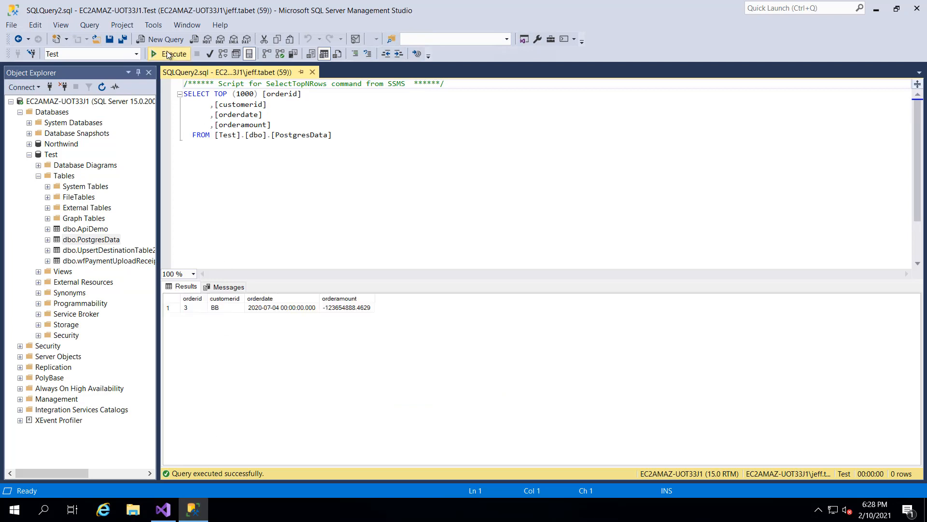
pyautogui.click(170, 54)
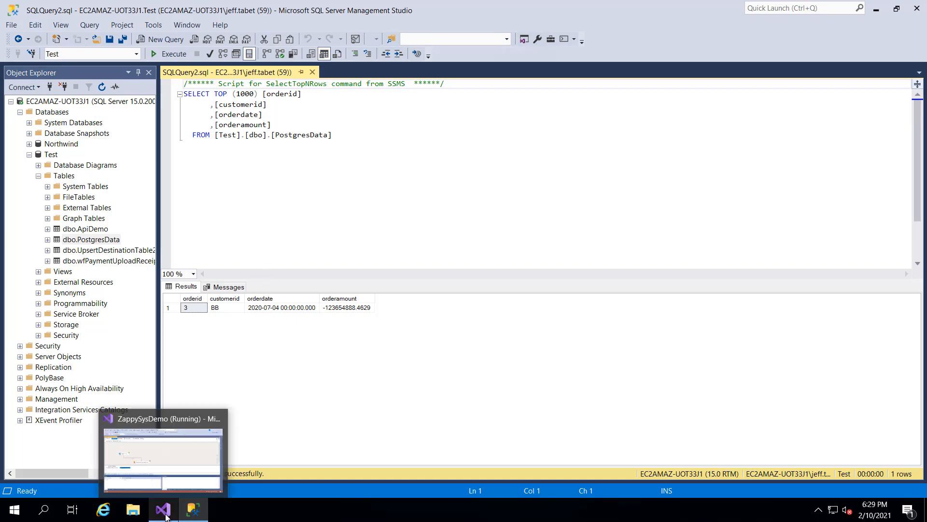
pyautogui.click(162, 509)
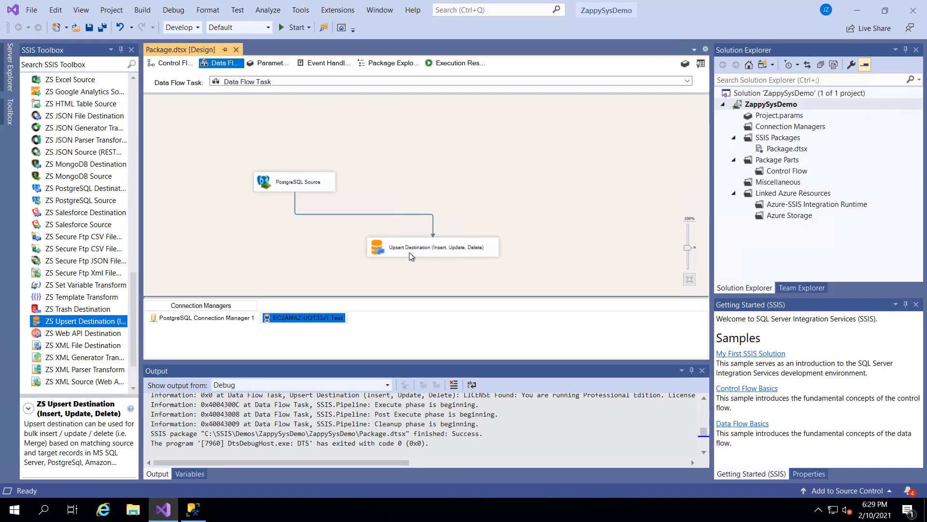
# Review the Upsert Destination's orderid key mapping, then return to SSMS showing PostgresData's BB row
pyautogui.doubleClick(432, 246)
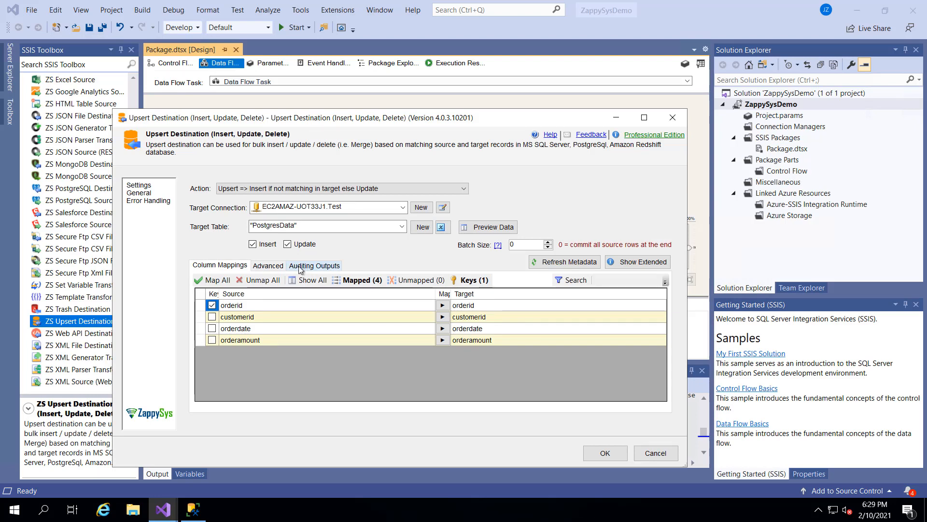
pyautogui.click(267, 264)
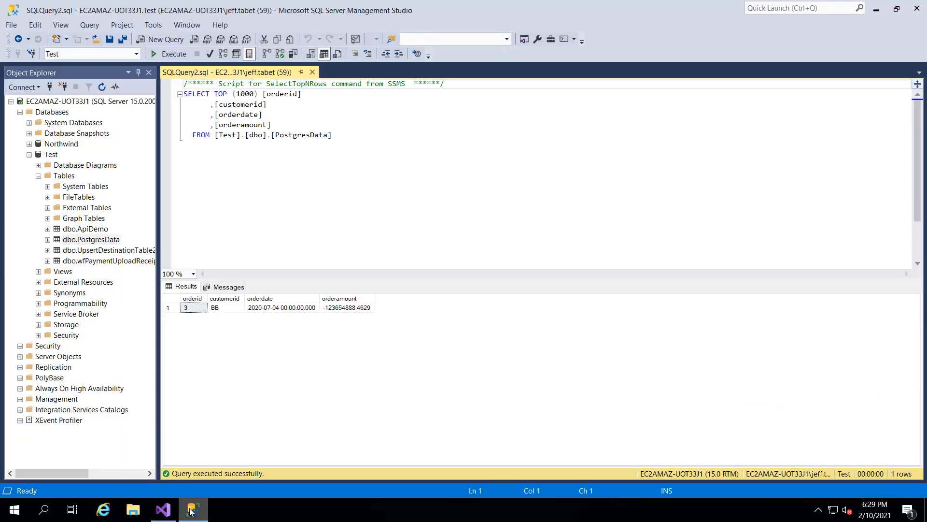
pyautogui.moveTo(190, 510)
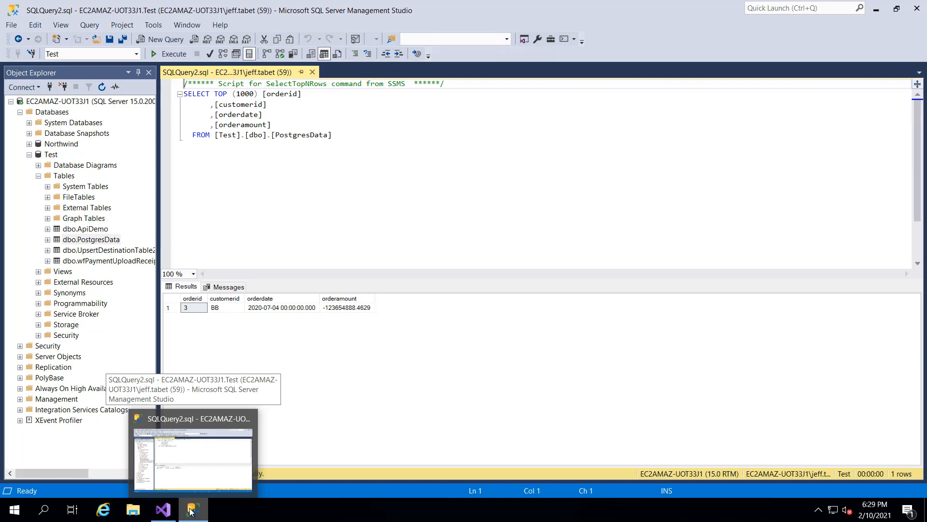